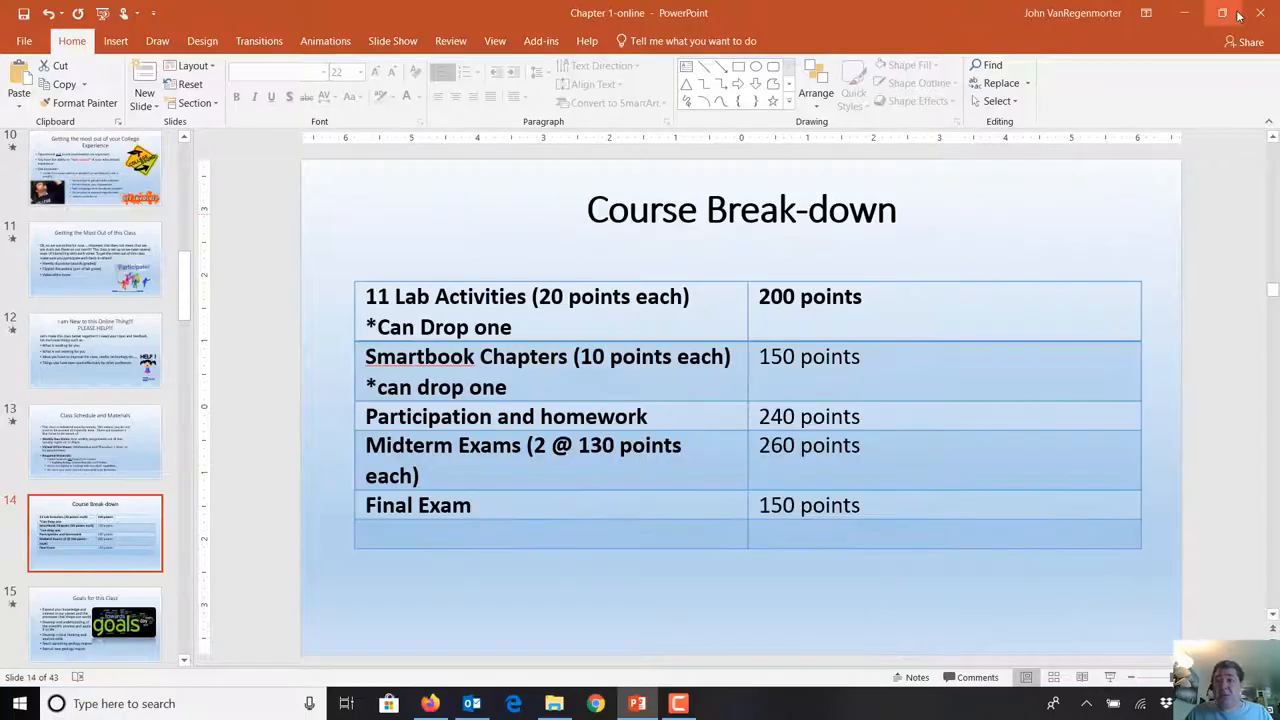
Step: Return to Firefox and open the GEO 111 course's Assignments area
{"action": "left_click", "coordinate": [1221, 13]}
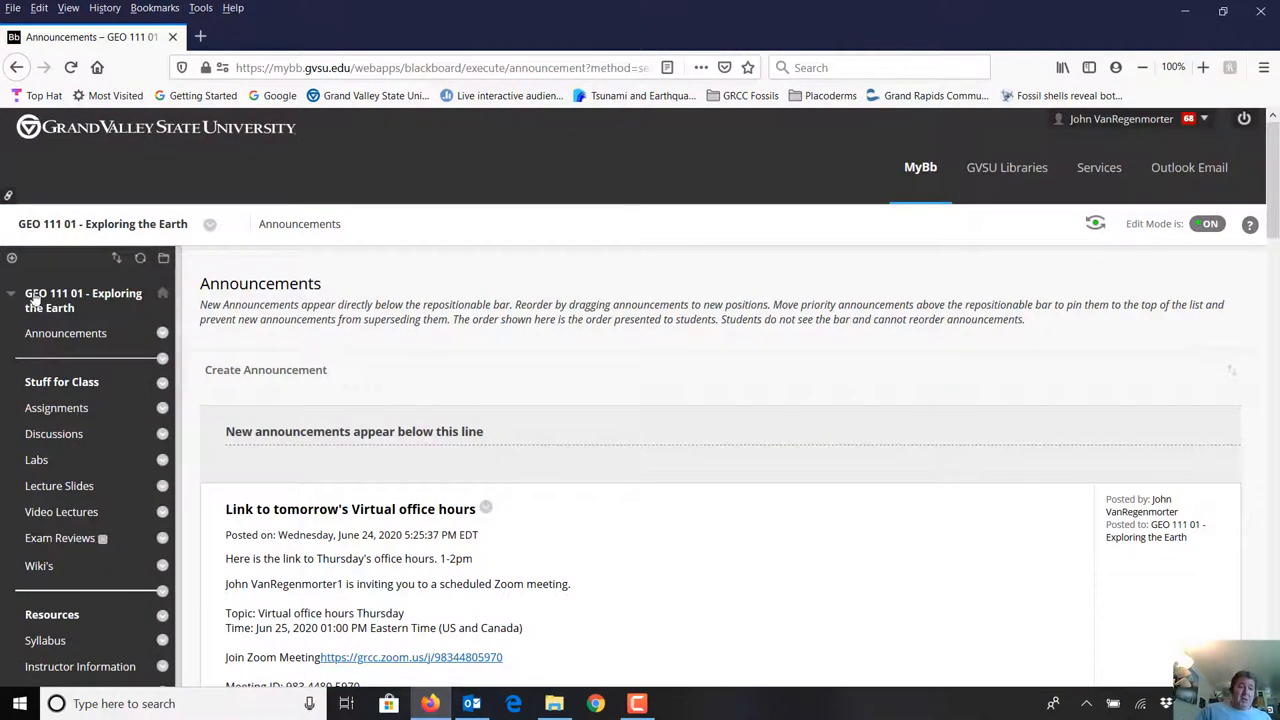
{"action": "scroll", "scroll_direction": "down", "scroll_amount": 3}
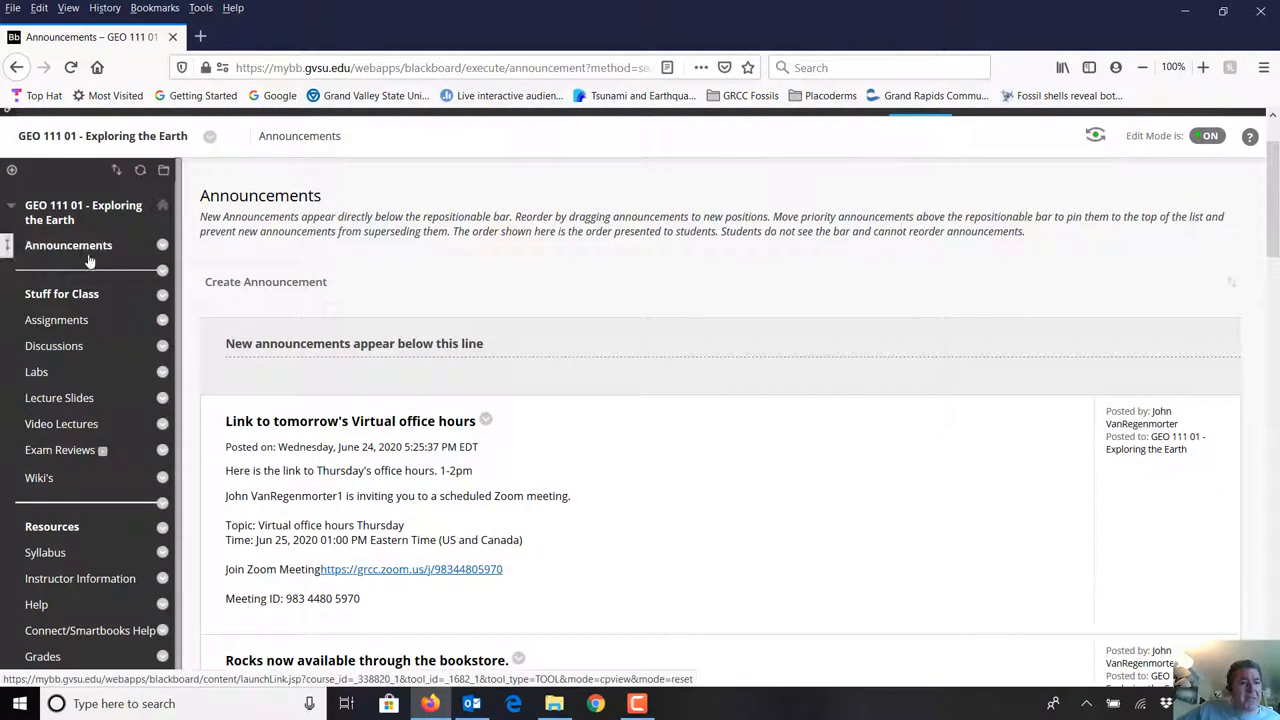
{"action": "left_click", "coordinate": [57, 319]}
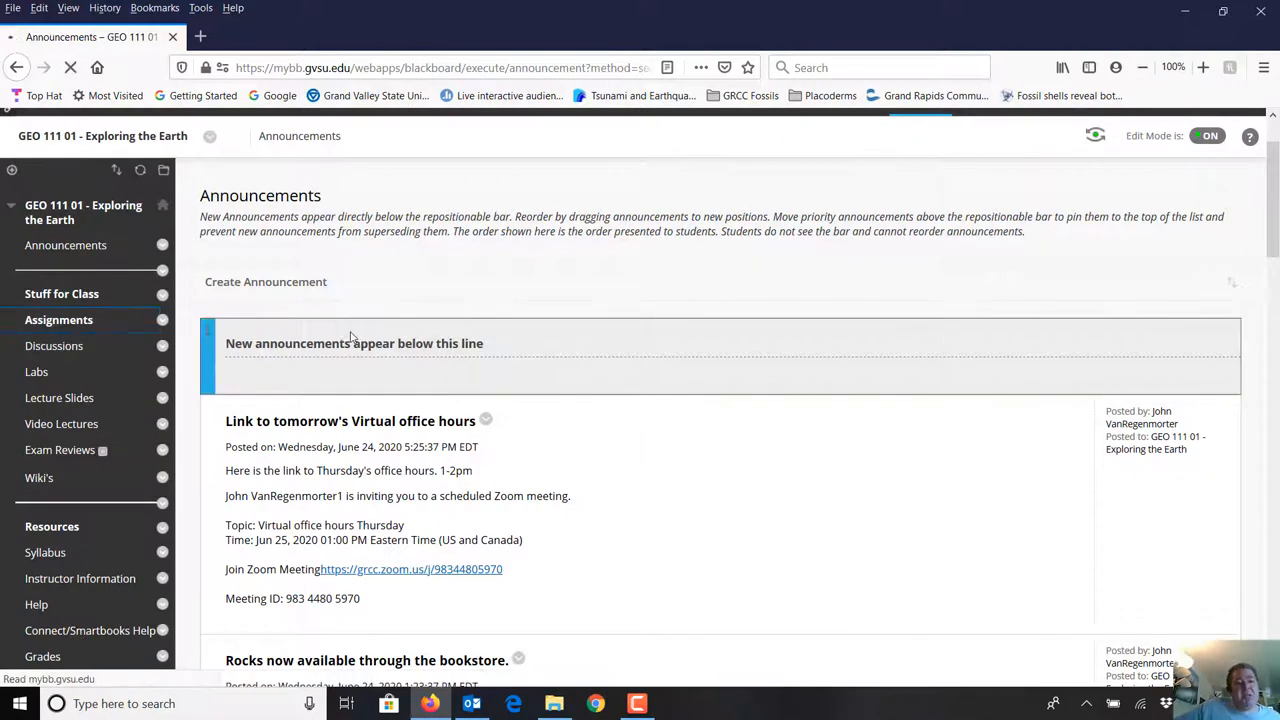
{"action": "left_click", "coordinate": [58, 319]}
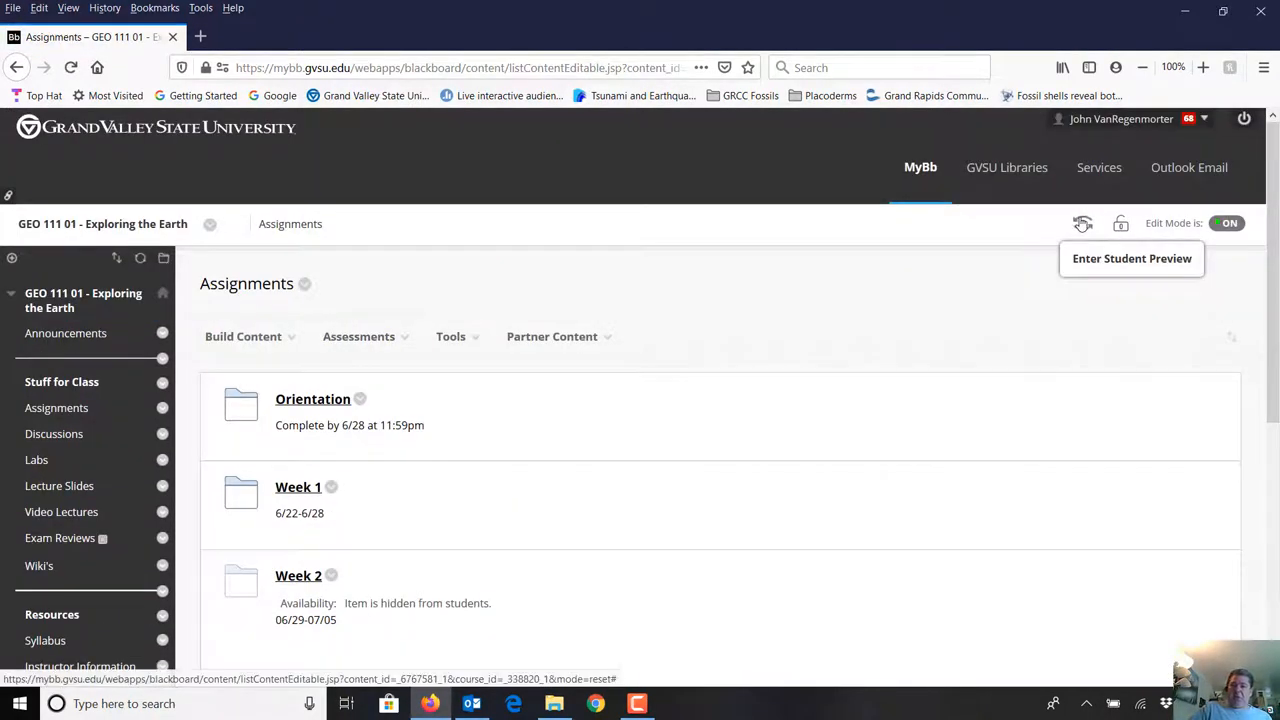
Step: Enter Student Preview and browse the Orientation folder's video, syllabus review and Smartbooks items
{"action": "left_click", "coordinate": [1131, 258]}
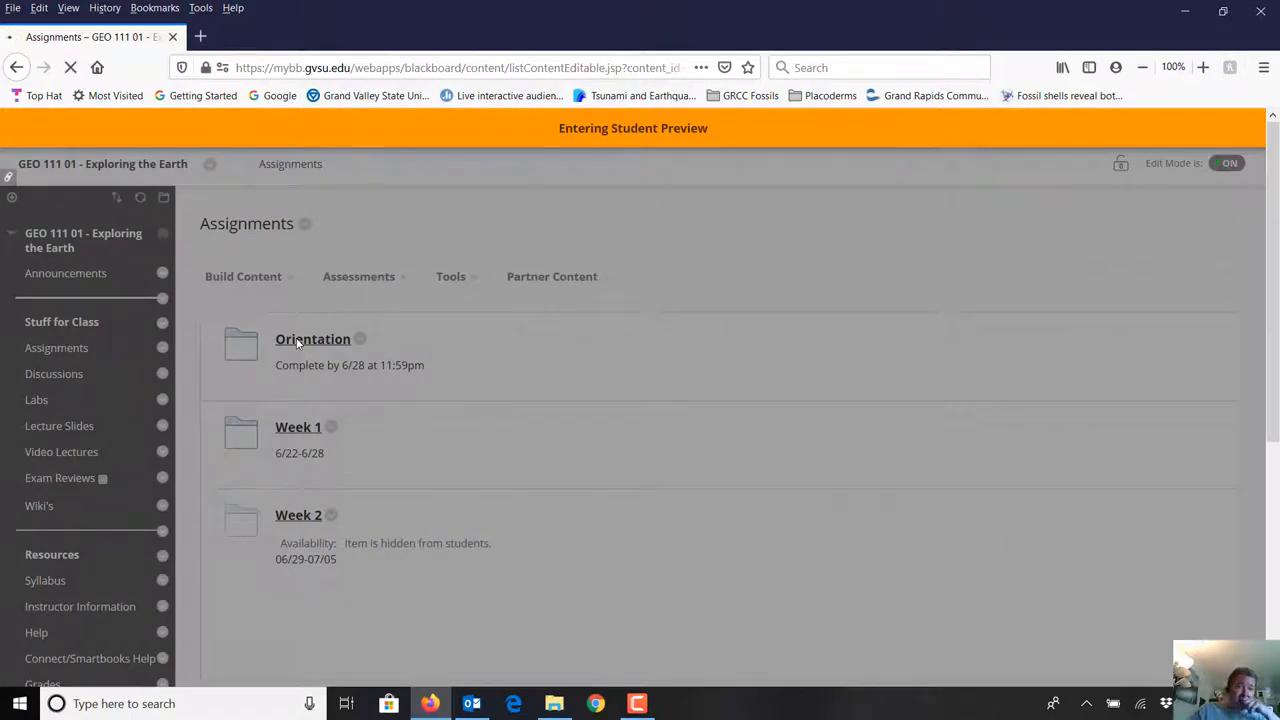
{"action": "left_click", "coordinate": [65, 272]}
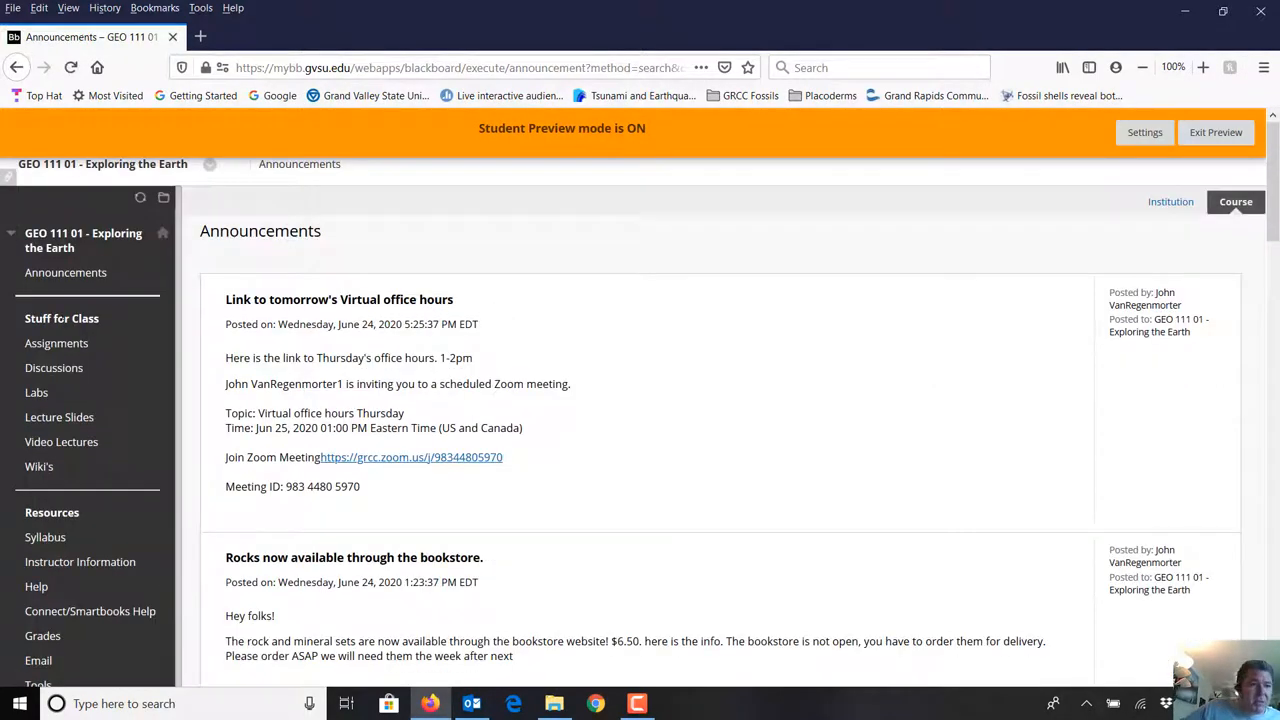
{"action": "left_click", "coordinate": [58, 343]}
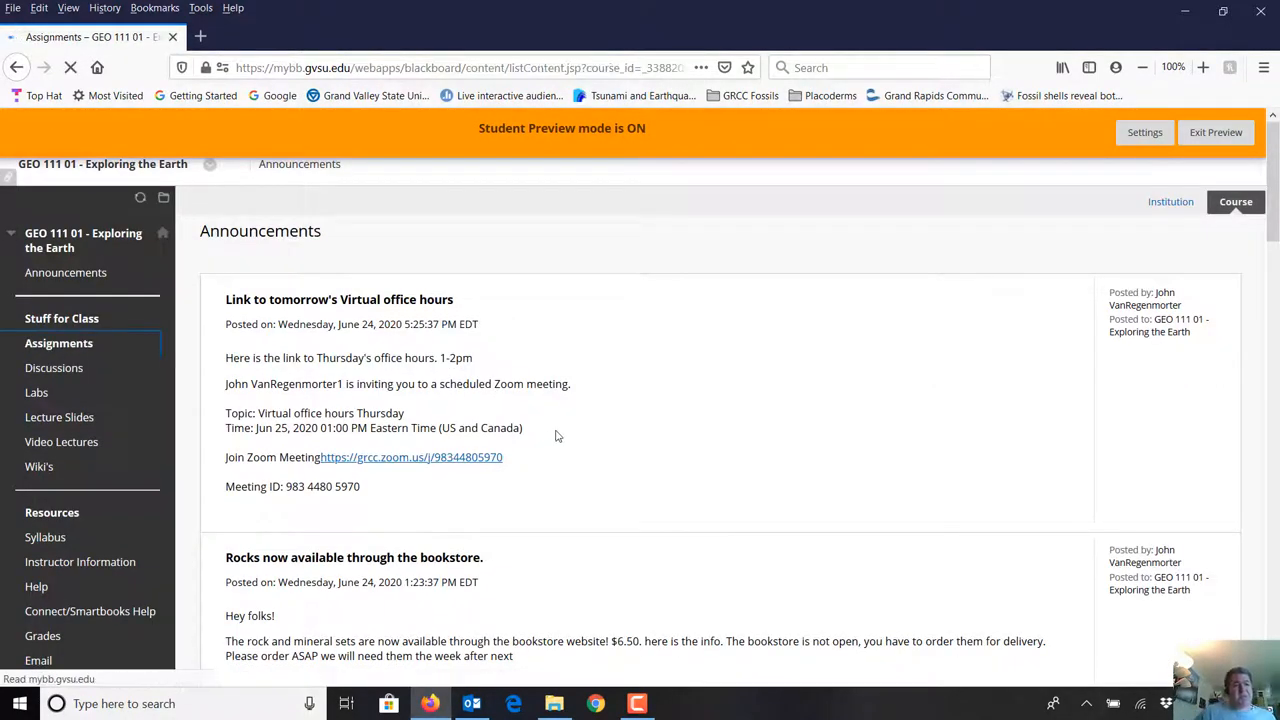
{"action": "left_click", "coordinate": [58, 343]}
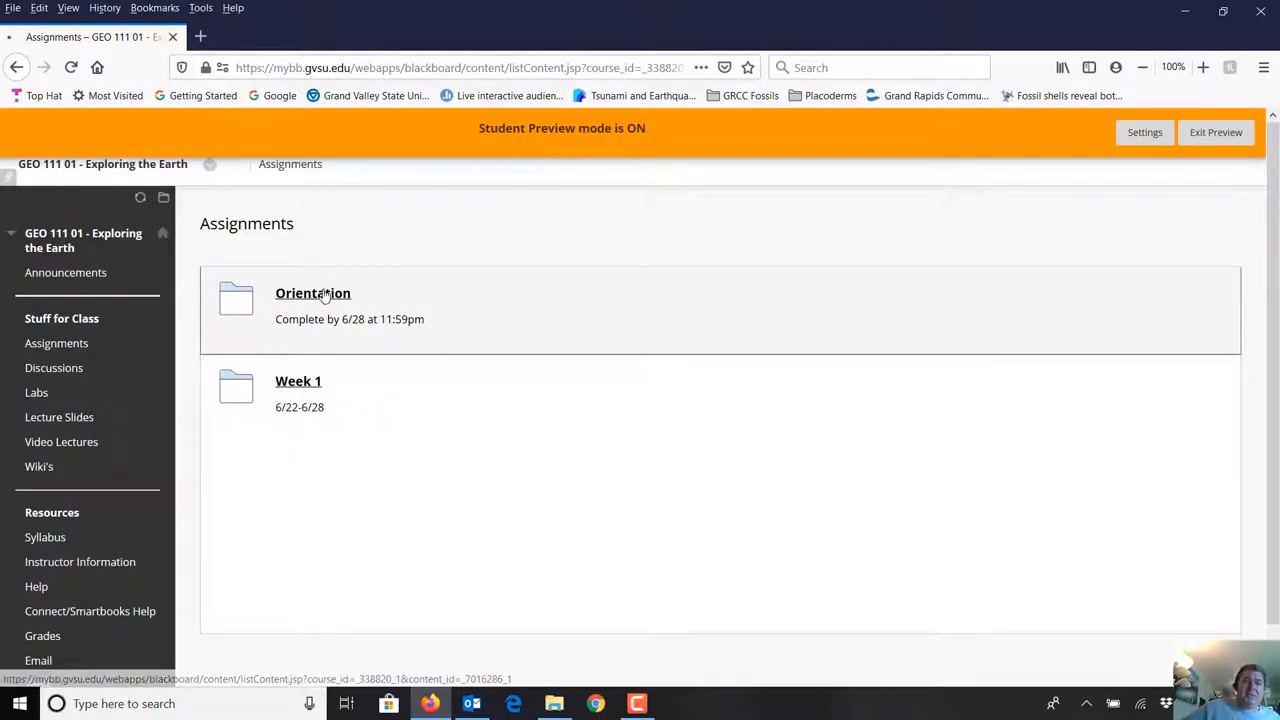
{"action": "left_click", "coordinate": [313, 293]}
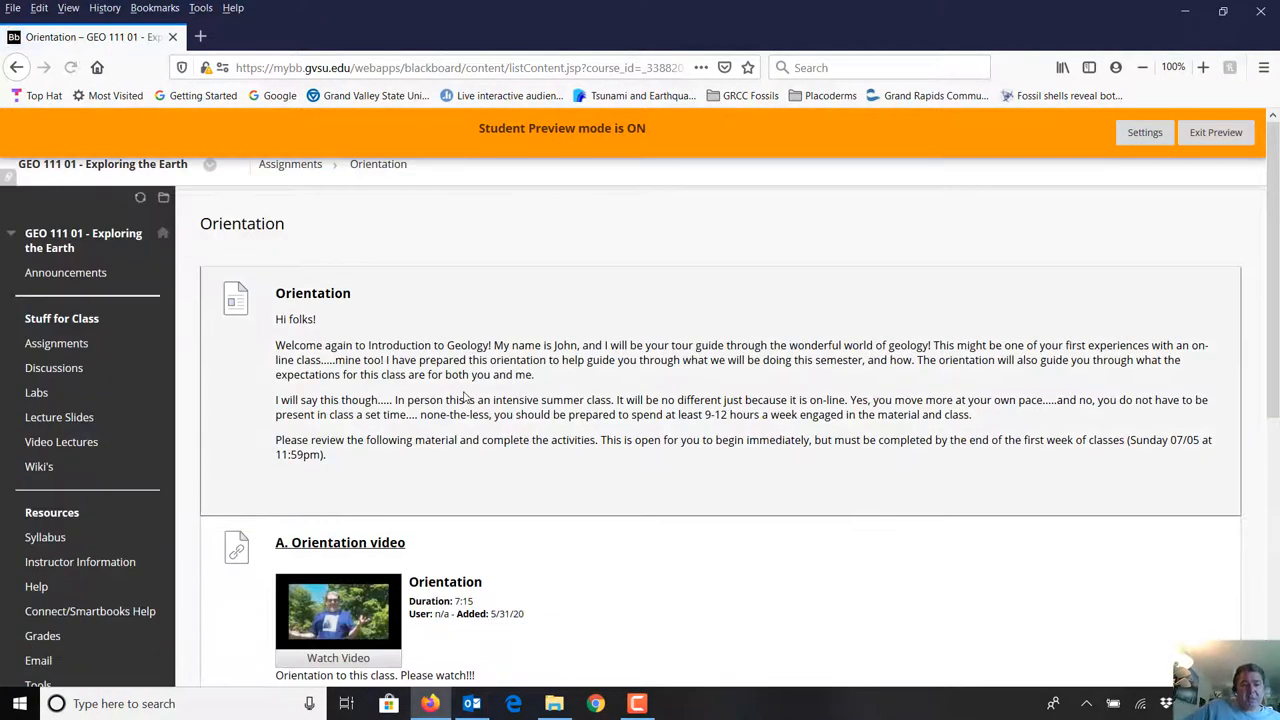
{"action": "scroll", "scroll_direction": "down", "scroll_amount": 3}
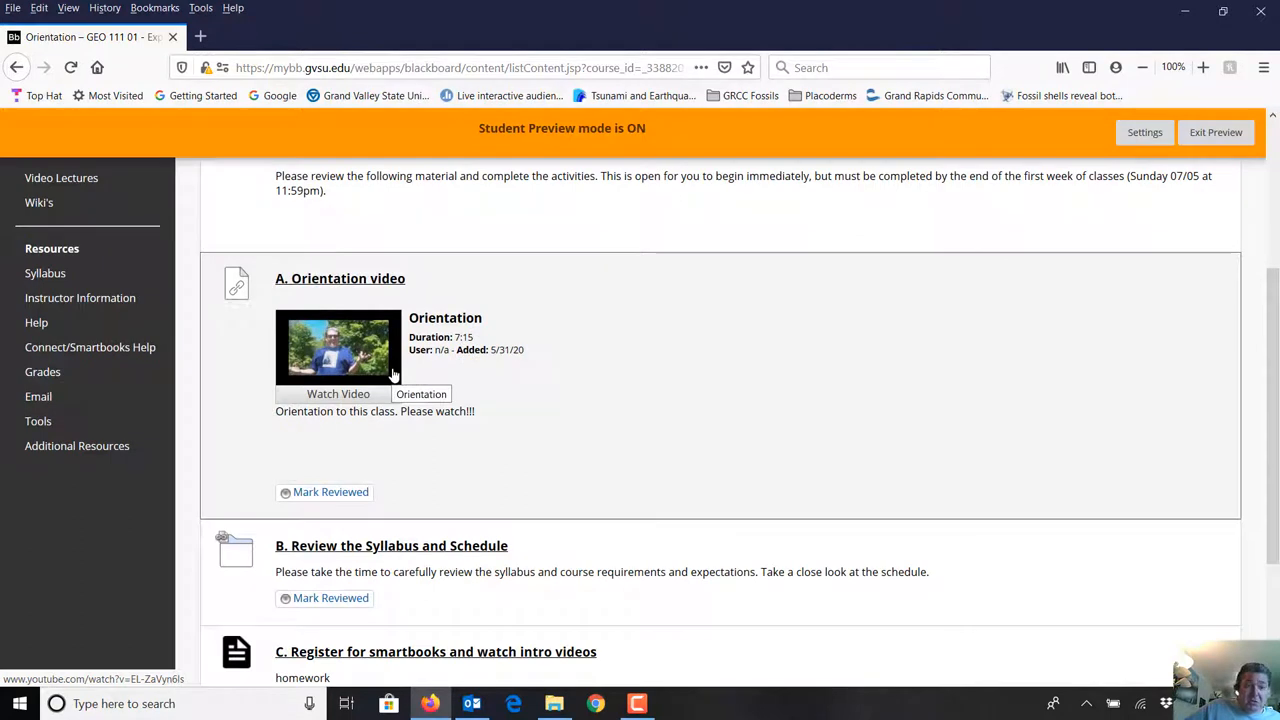
{"action": "scroll", "scroll_direction": "down", "scroll_amount": 3}
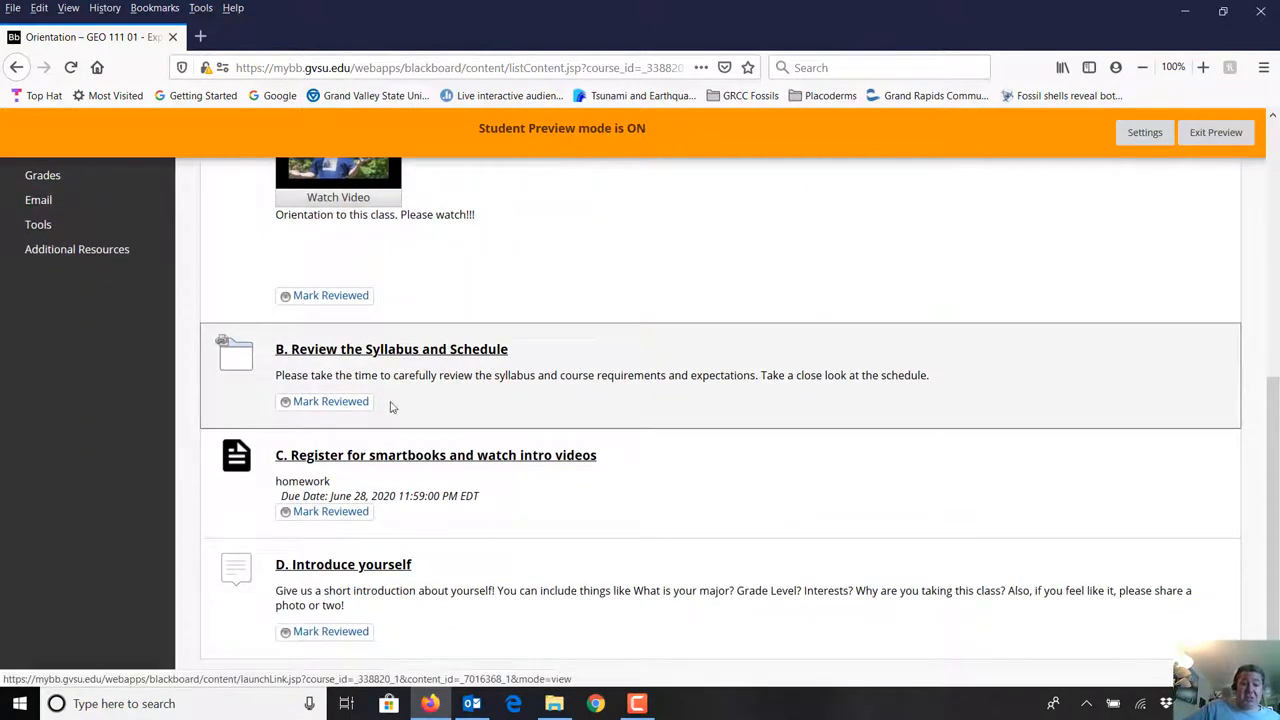
{"action": "mouse_move", "coordinate": [416, 480]}
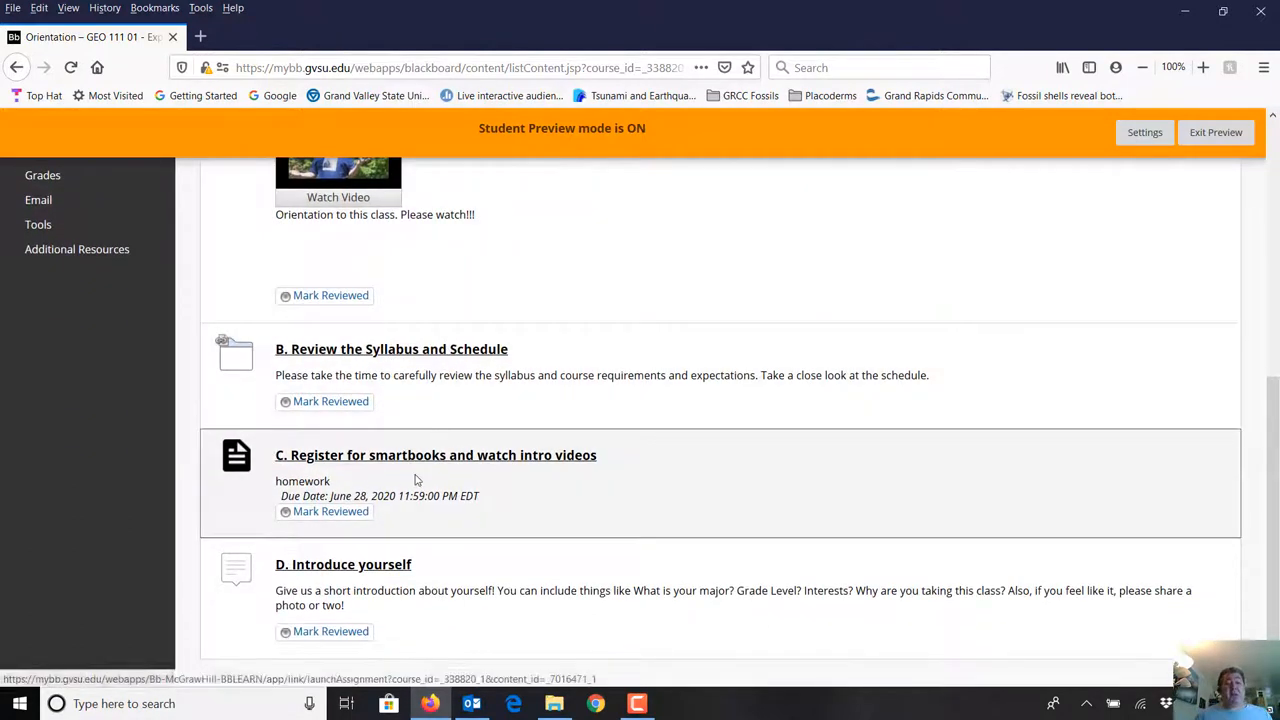
{"action": "mouse_move", "coordinate": [504, 467]}
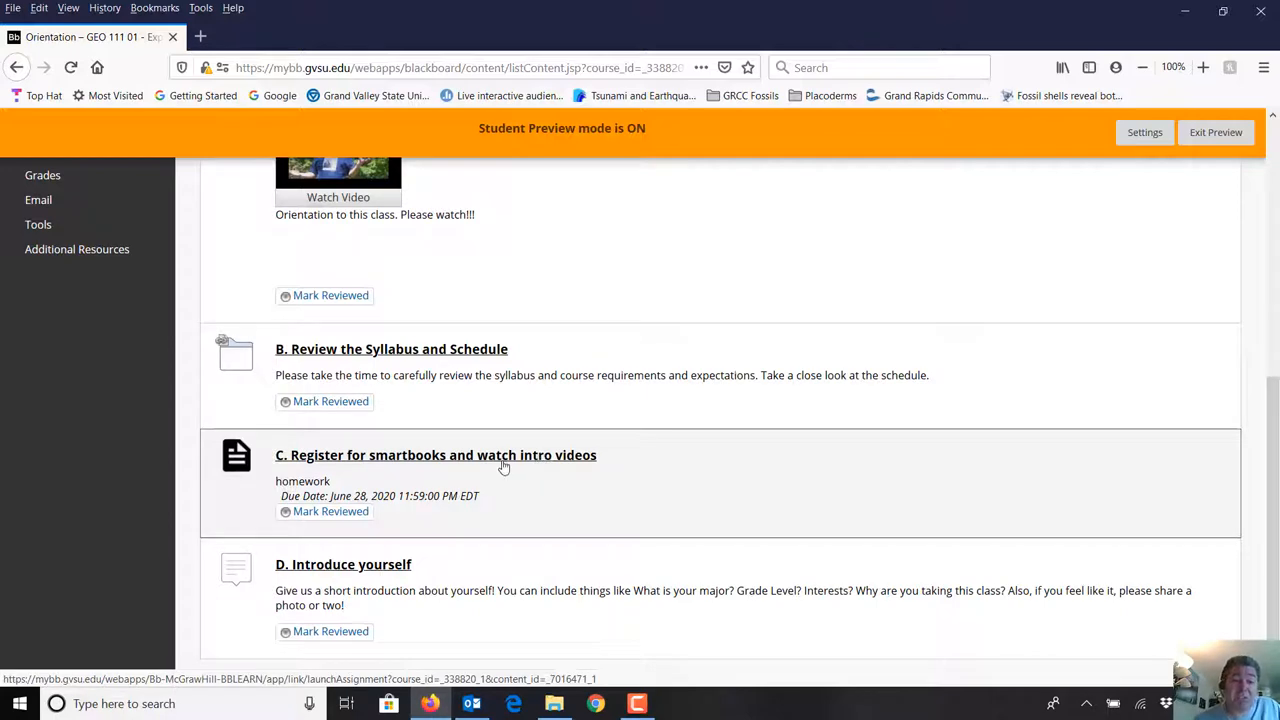
{"action": "mouse_move", "coordinate": [497, 458]}
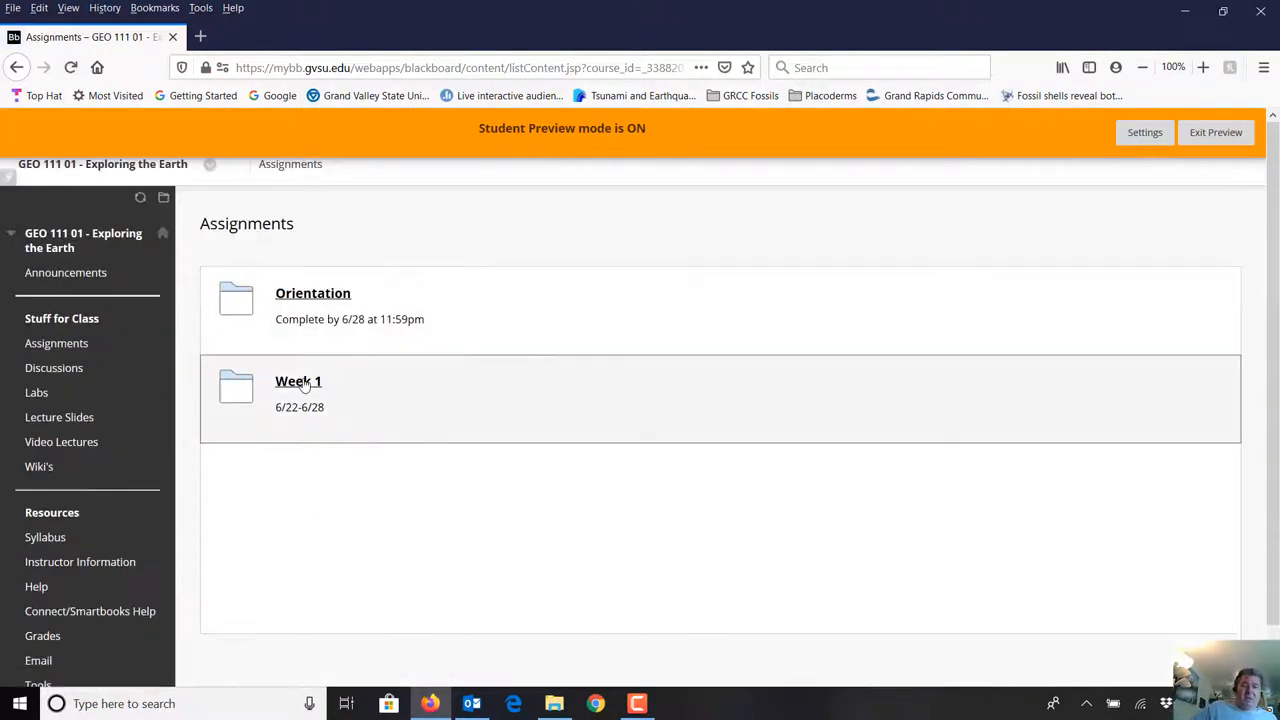
Step: Open Week 1, scroll past its overview and learning goals, then enter Chapter 1
{"action": "left_click", "coordinate": [298, 381]}
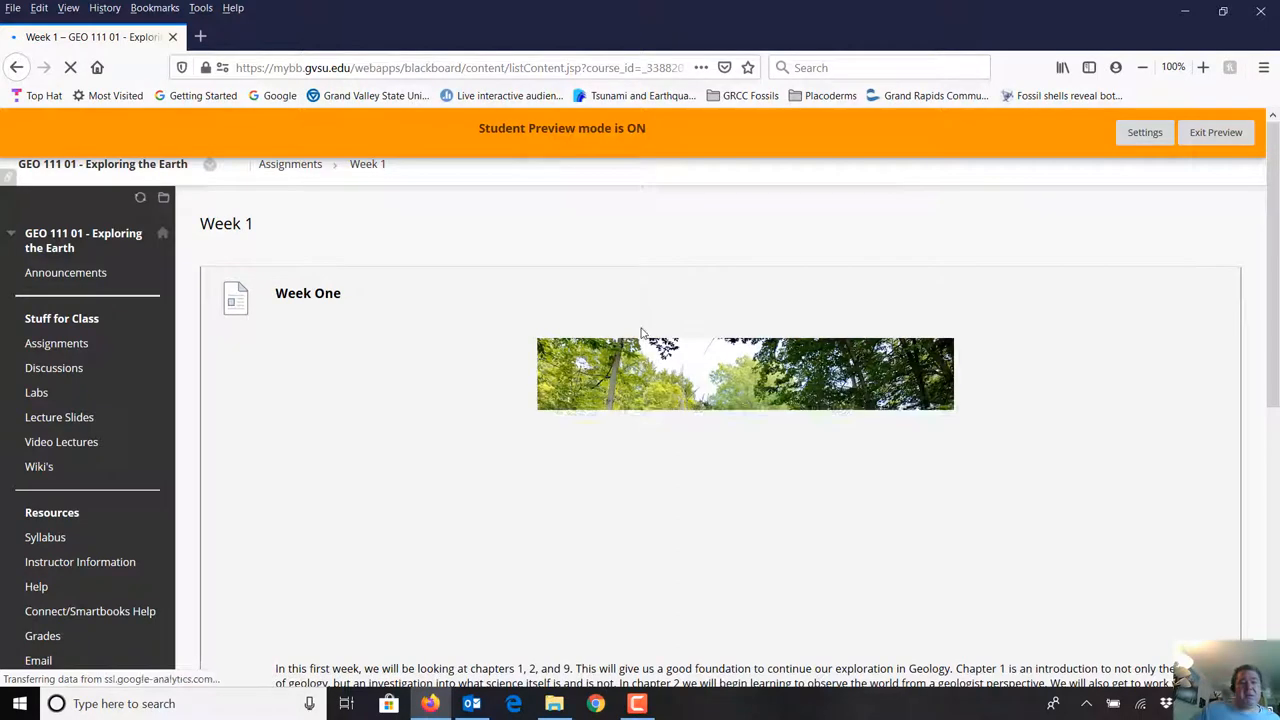
{"action": "scroll", "scroll_direction": "down", "scroll_amount": 3}
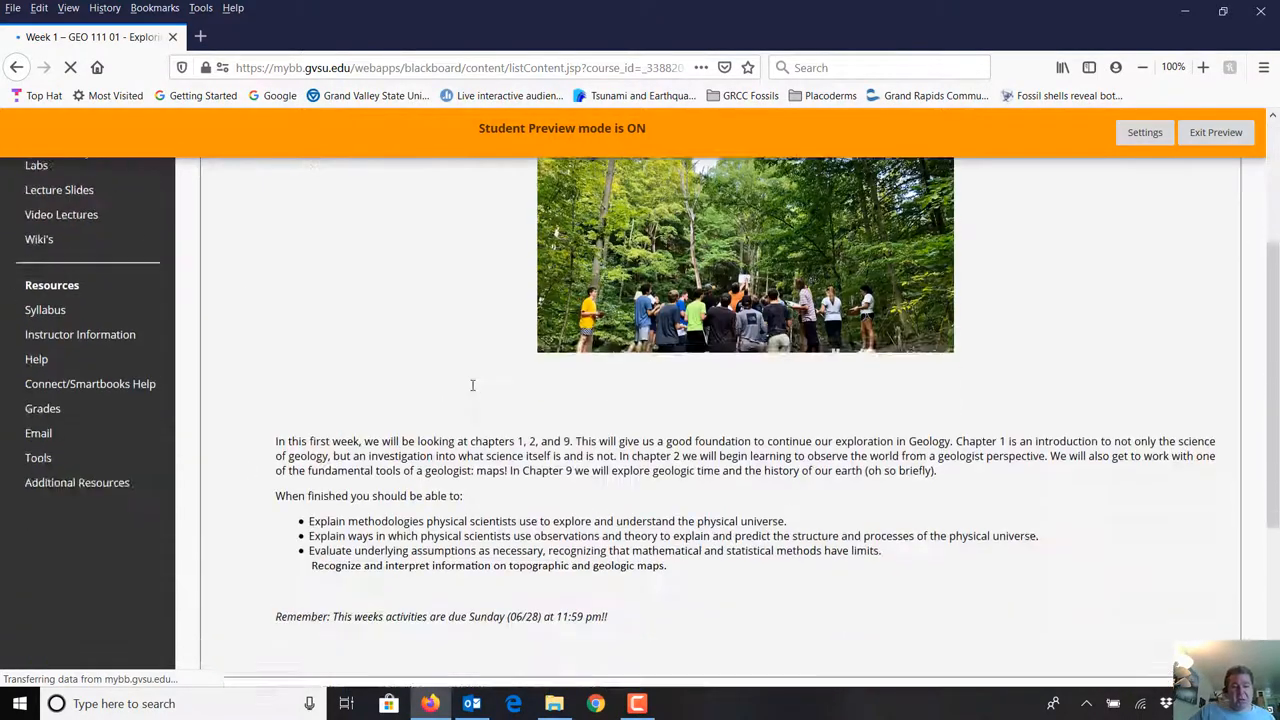
{"action": "scroll", "scroll_direction": "down", "scroll_amount": 3}
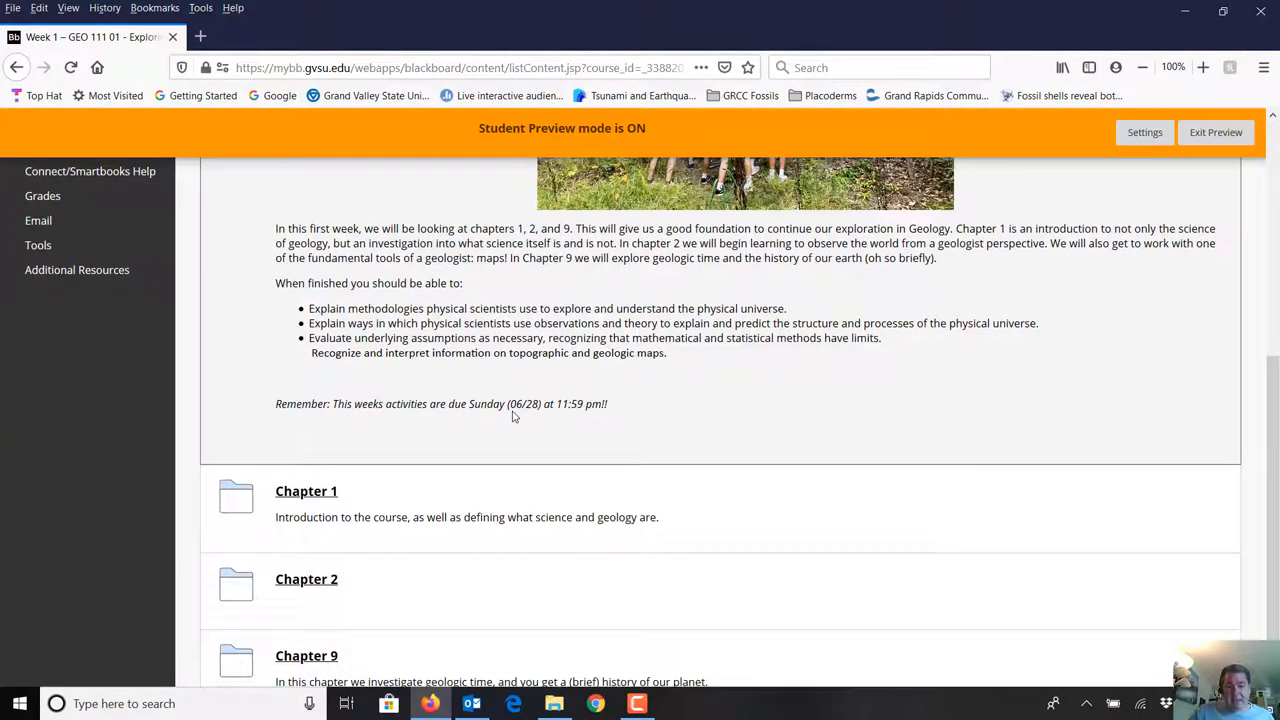
{"action": "scroll", "scroll_direction": "up", "scroll_amount": 3}
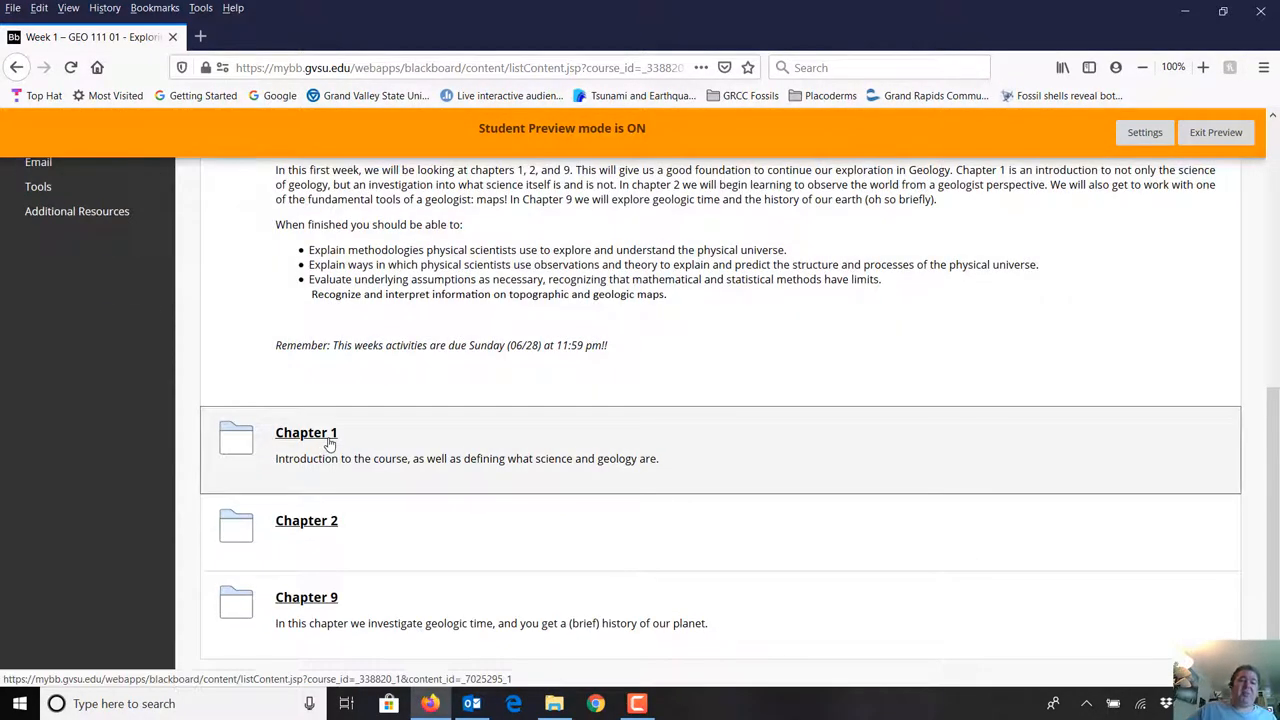
{"action": "mouse_move", "coordinate": [310, 401]}
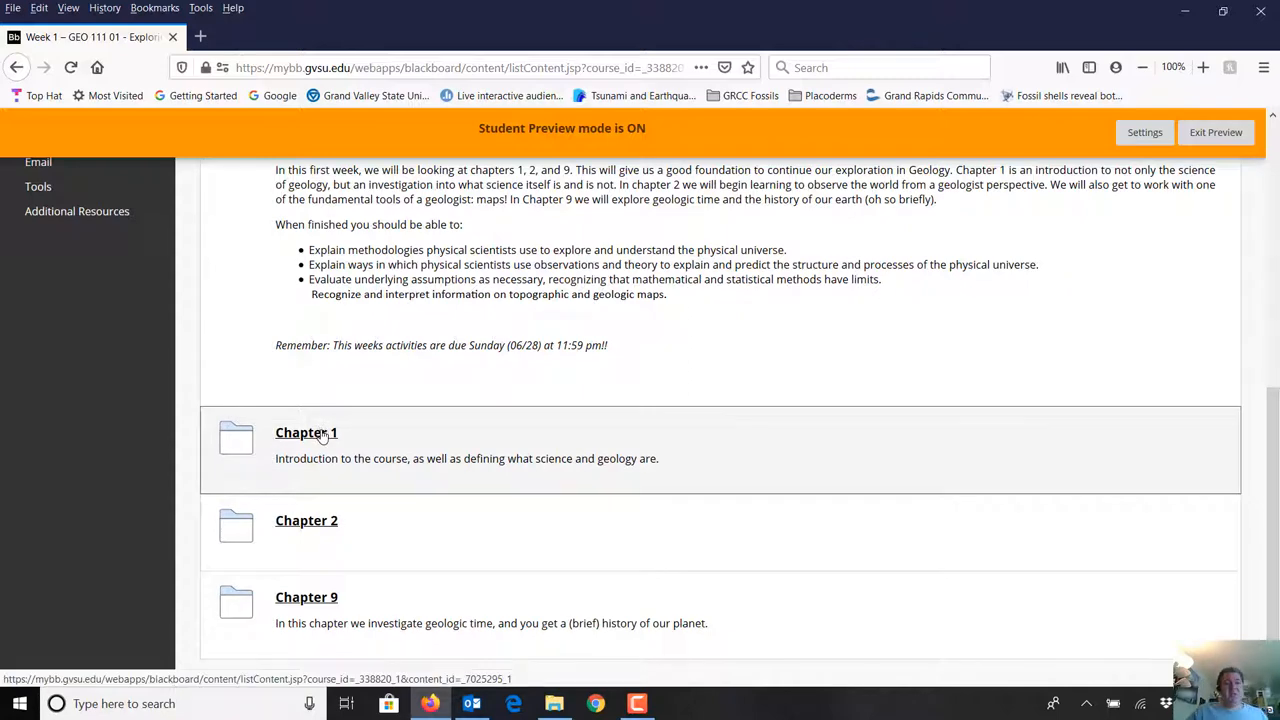
{"action": "left_click", "coordinate": [306, 432]}
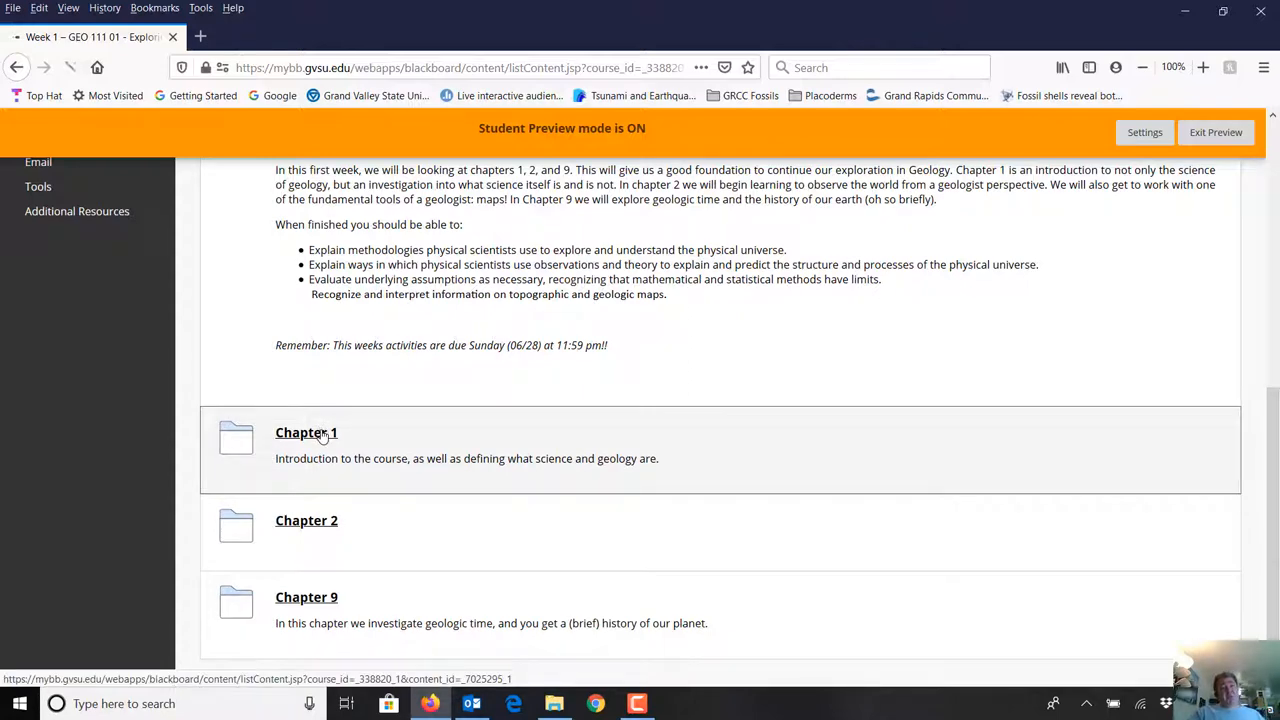
Step: Scroll Chapter 1's reading, videos and discussion, then open Lab 1- Density and the Earth
{"action": "left_click", "coordinate": [306, 432]}
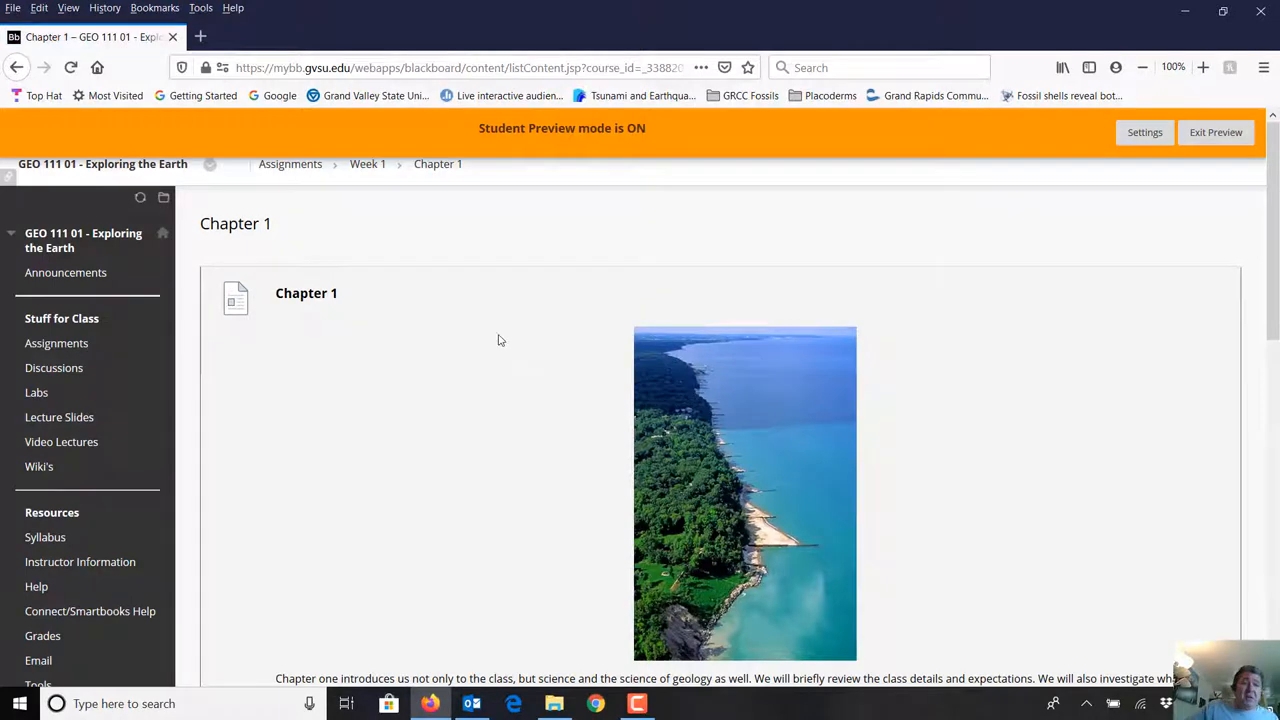
{"action": "scroll", "scroll_direction": "down", "scroll_amount": 3}
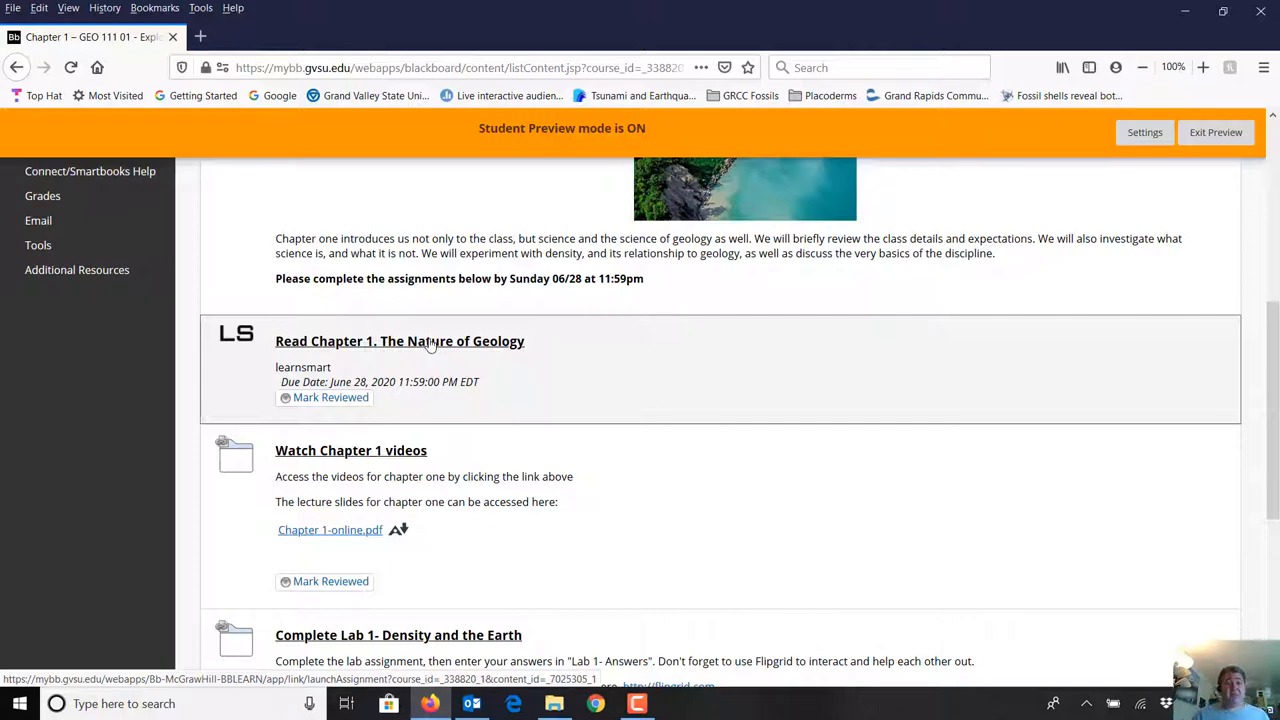
{"action": "scroll", "scroll_direction": "down", "scroll_amount": 3}
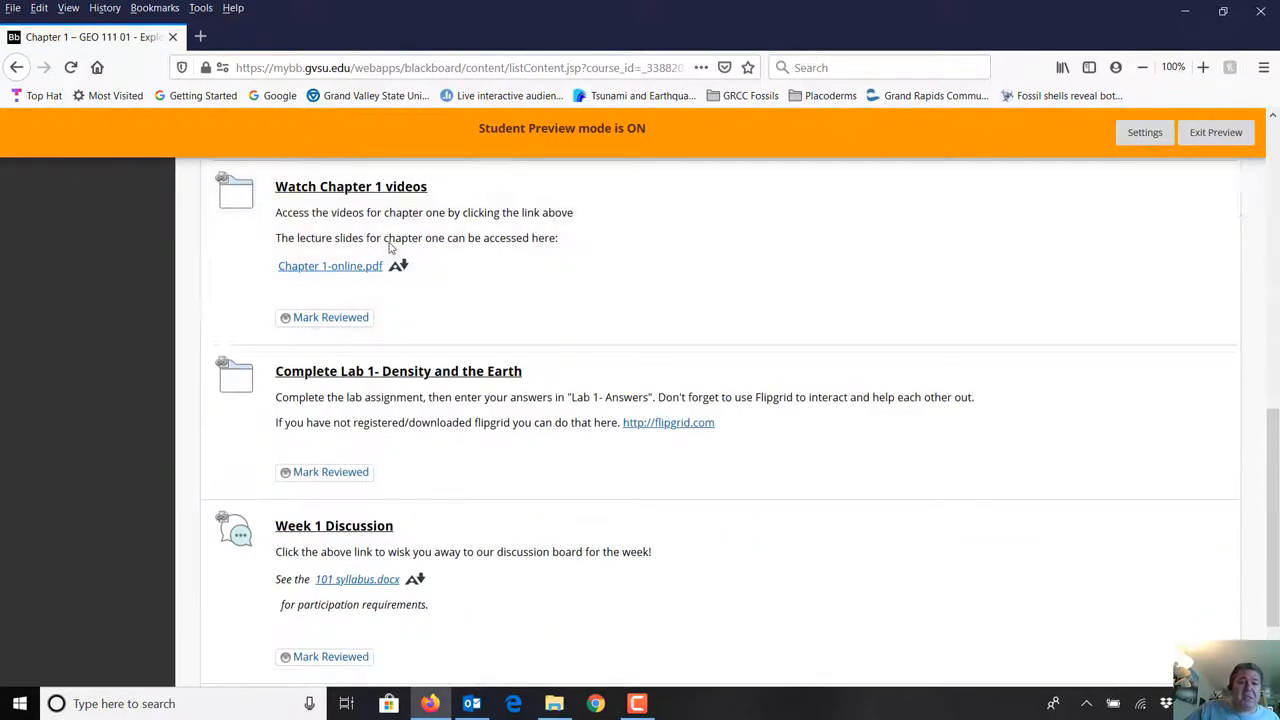
{"action": "scroll", "scroll_direction": "up", "scroll_amount": 3}
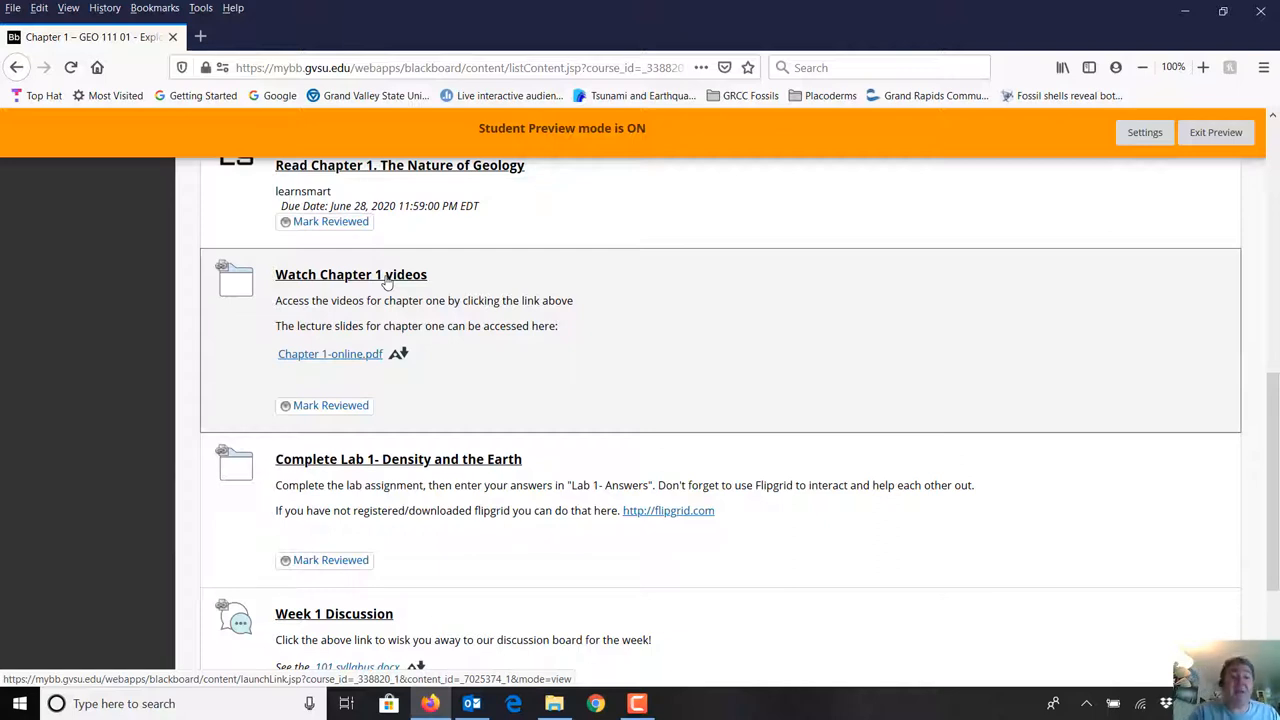
{"action": "mouse_move", "coordinate": [412, 281]}
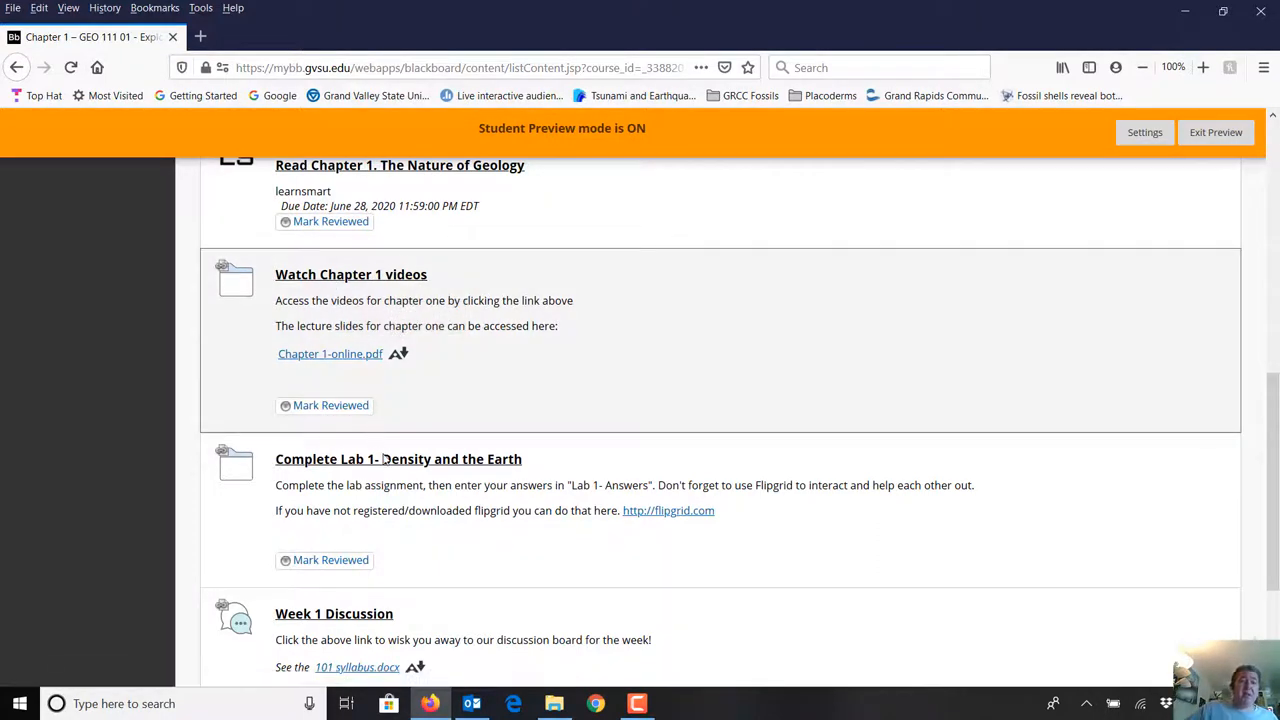
{"action": "left_click", "coordinate": [398, 459]}
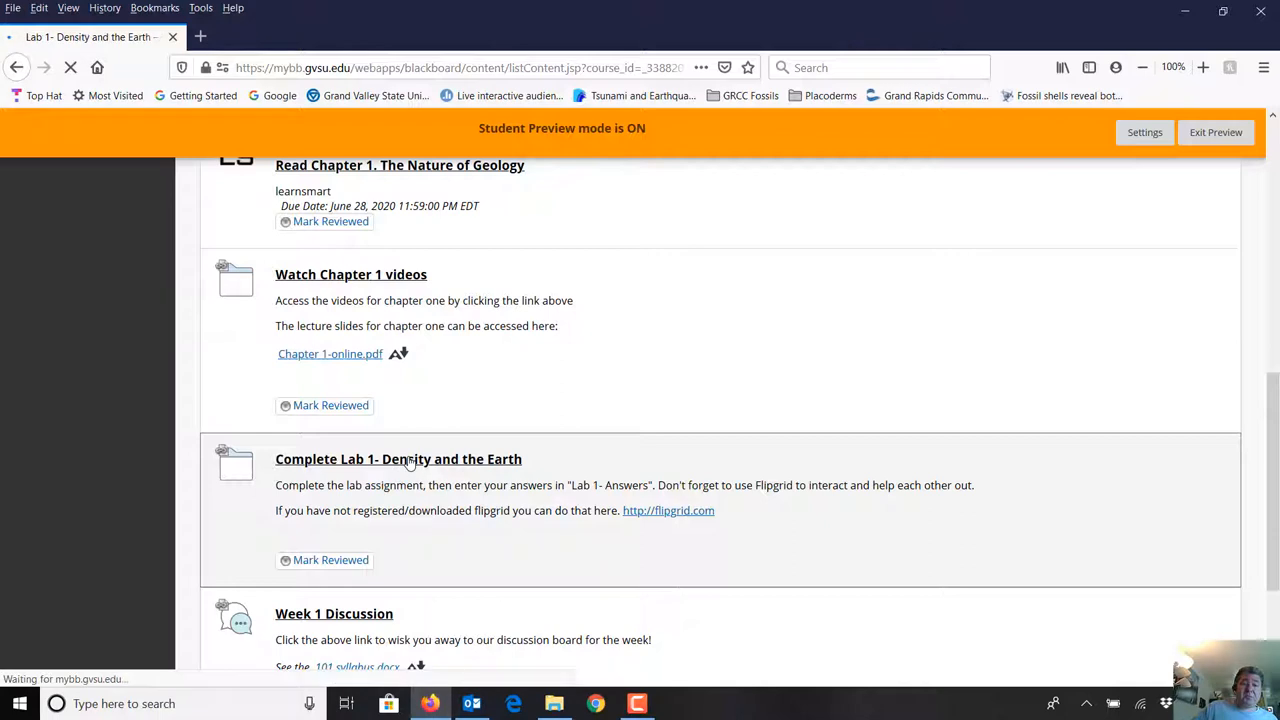
Step: Preview the Lab 1- Answers test instructions and cancel back to the Lab 1 page
{"action": "left_click", "coordinate": [398, 458]}
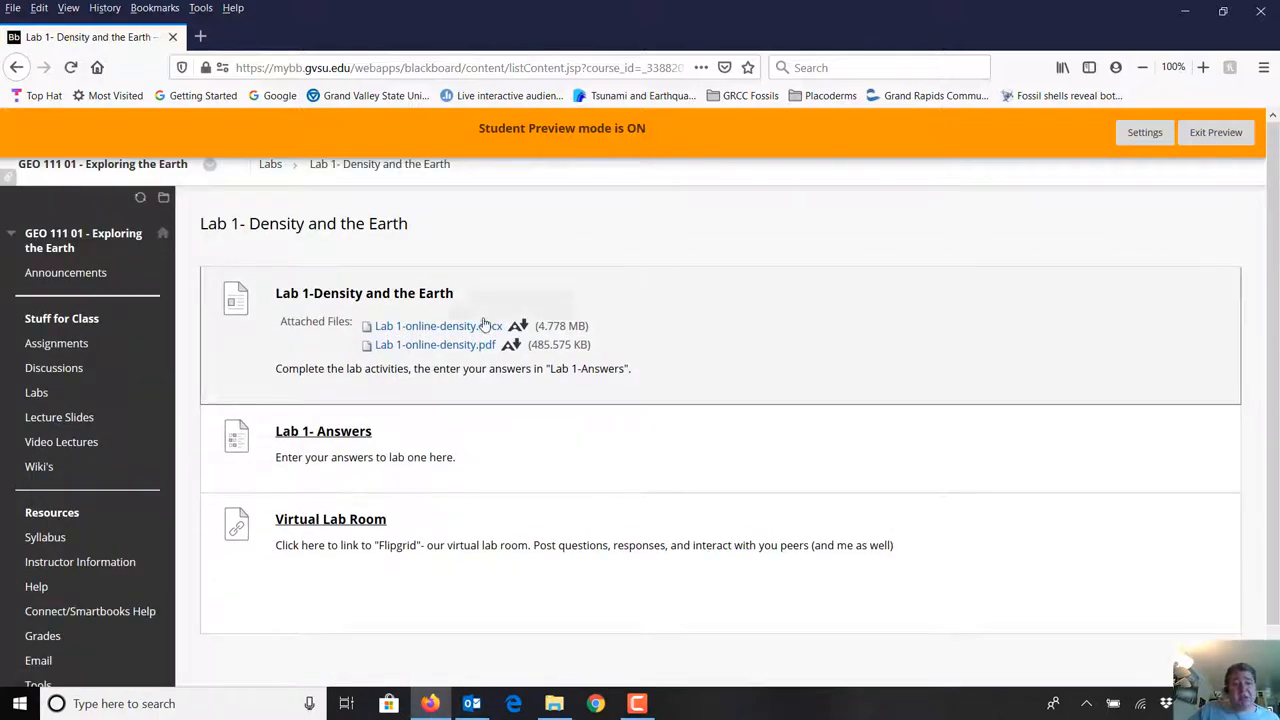
{"action": "mouse_move", "coordinate": [390, 302]}
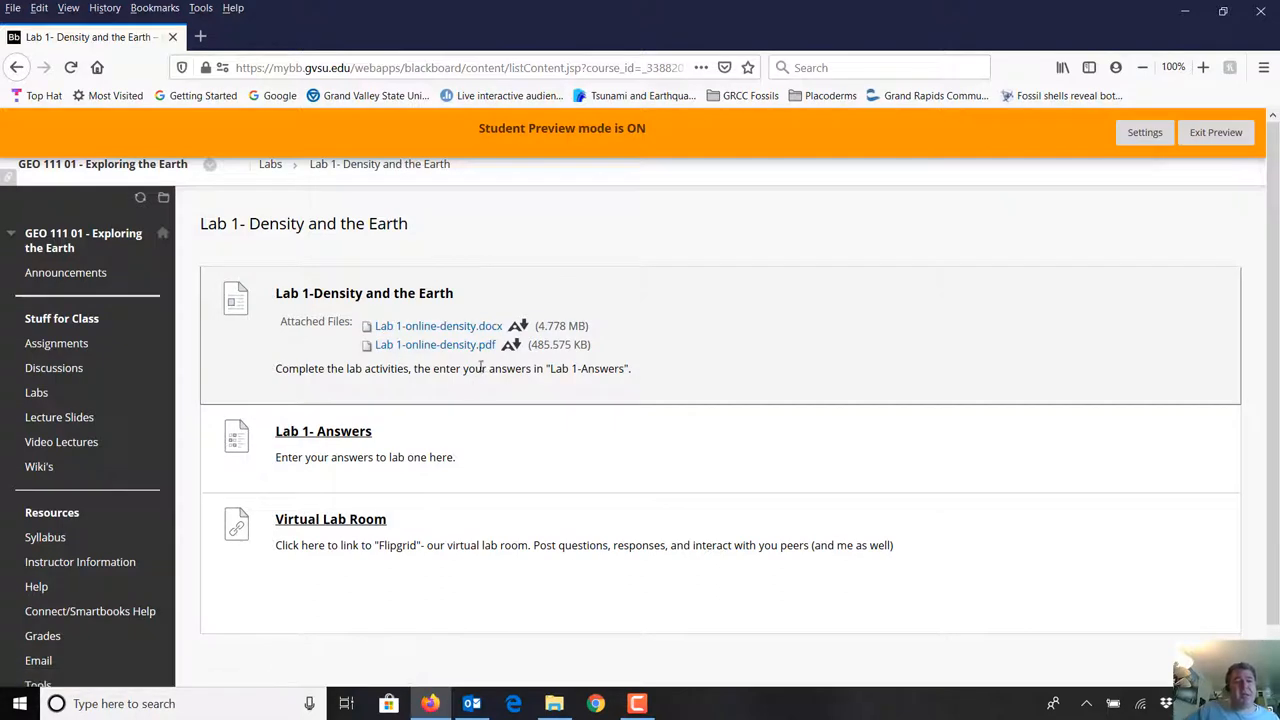
{"action": "left_click", "coordinate": [323, 431]}
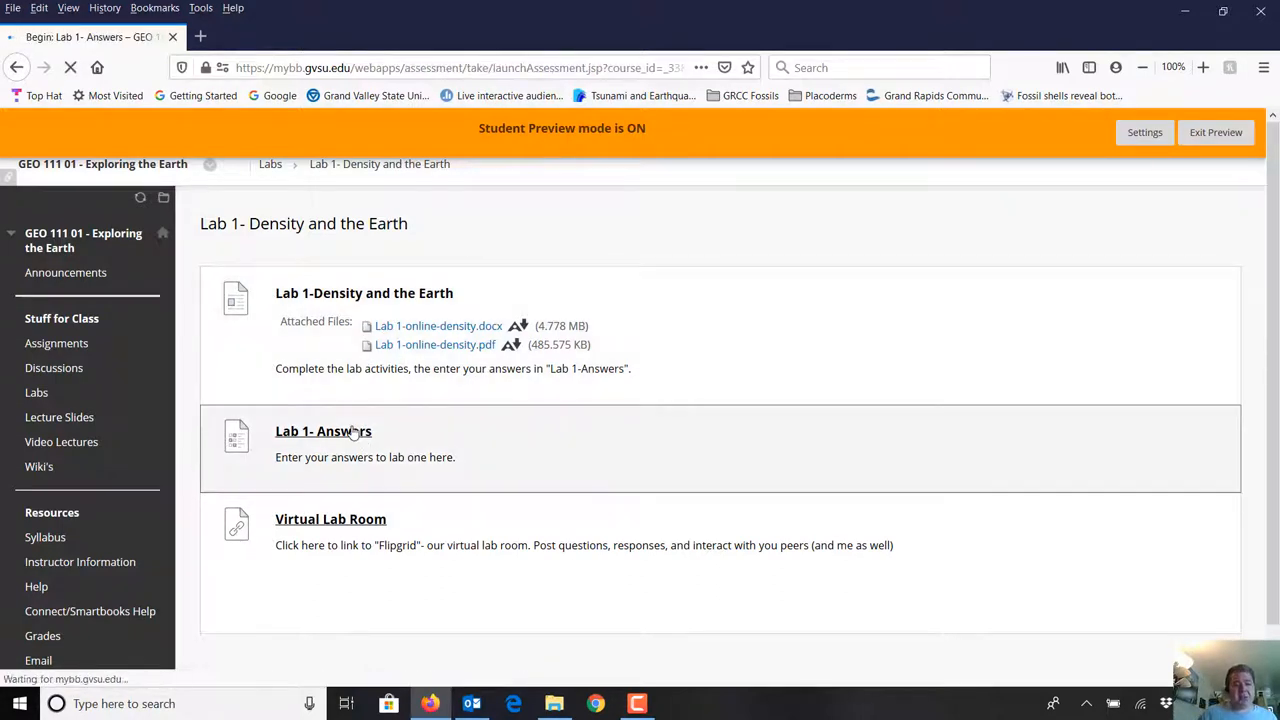
{"action": "left_click", "coordinate": [323, 431]}
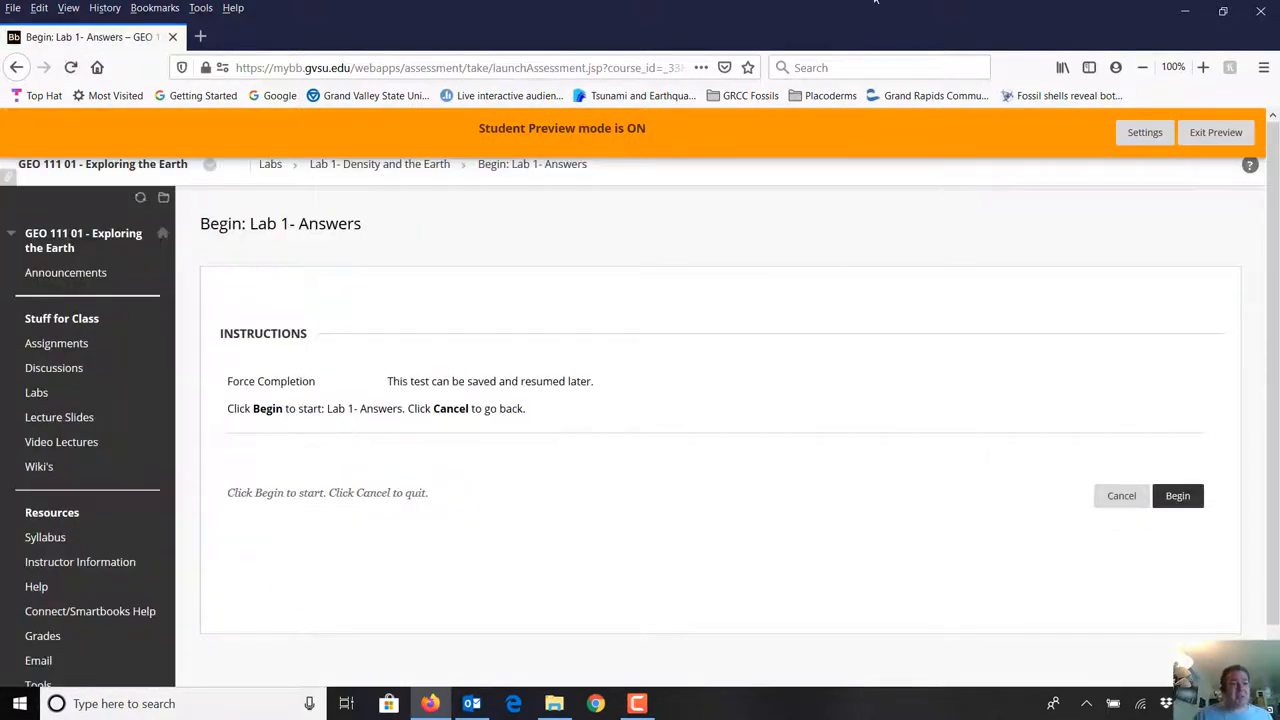
{"action": "left_click", "coordinate": [1121, 495]}
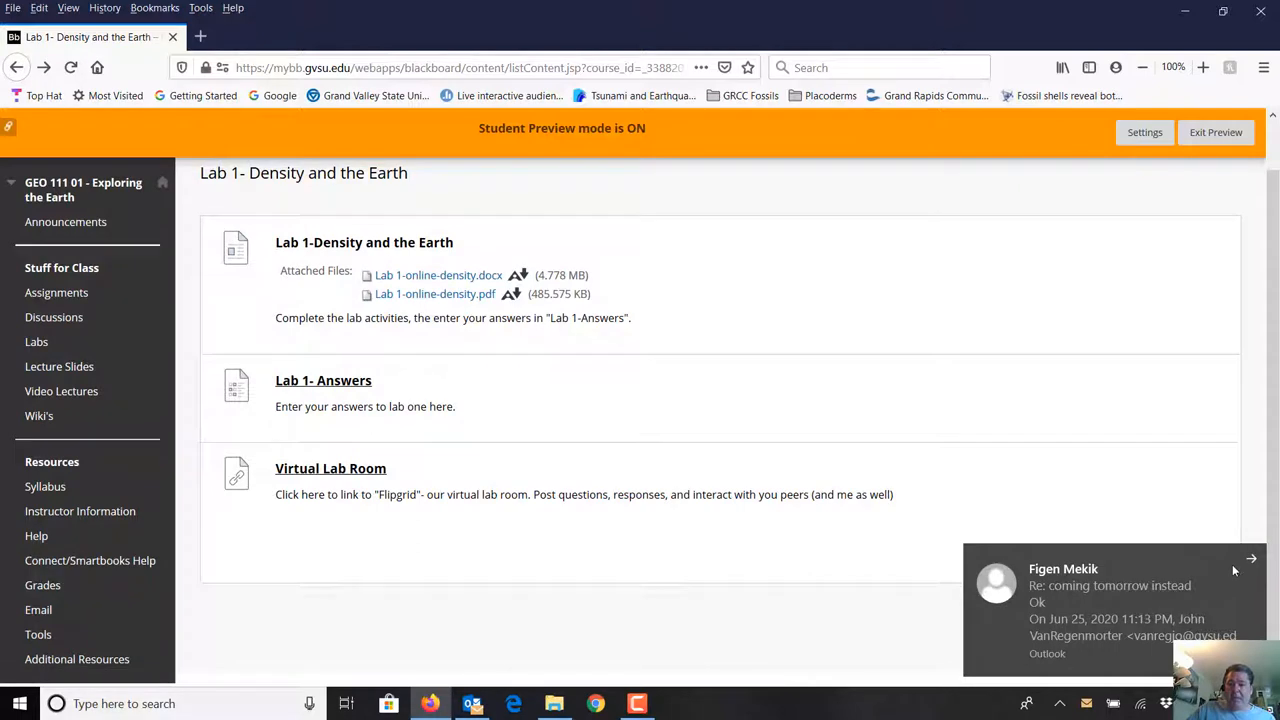
{"action": "mouse_move", "coordinate": [347, 472]}
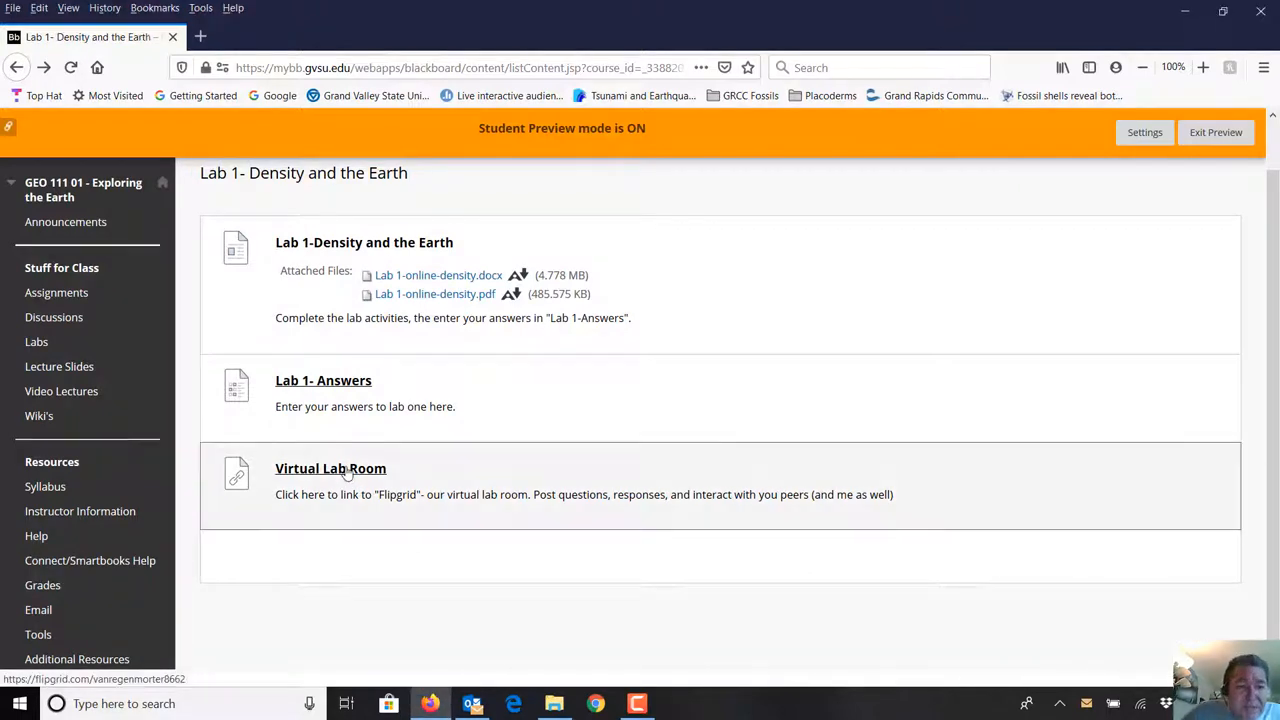
{"action": "left_click", "coordinate": [330, 468]}
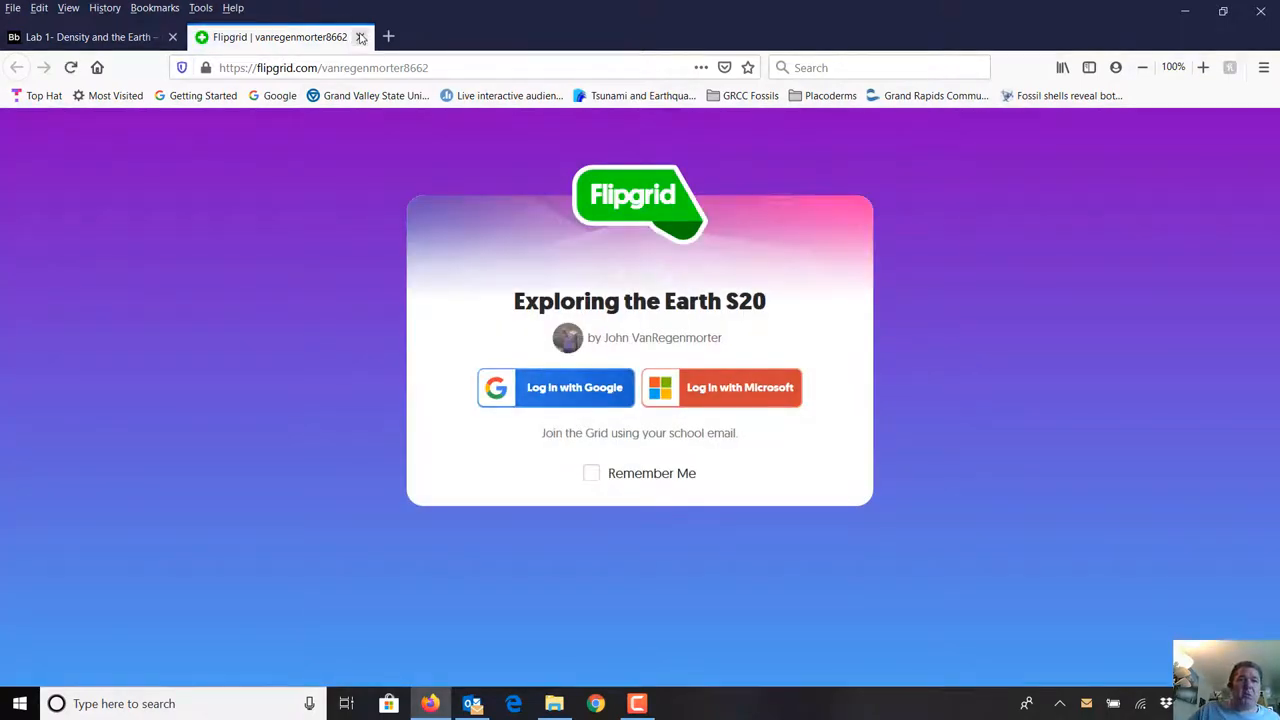
{"action": "mouse_move", "coordinate": [361, 37]}
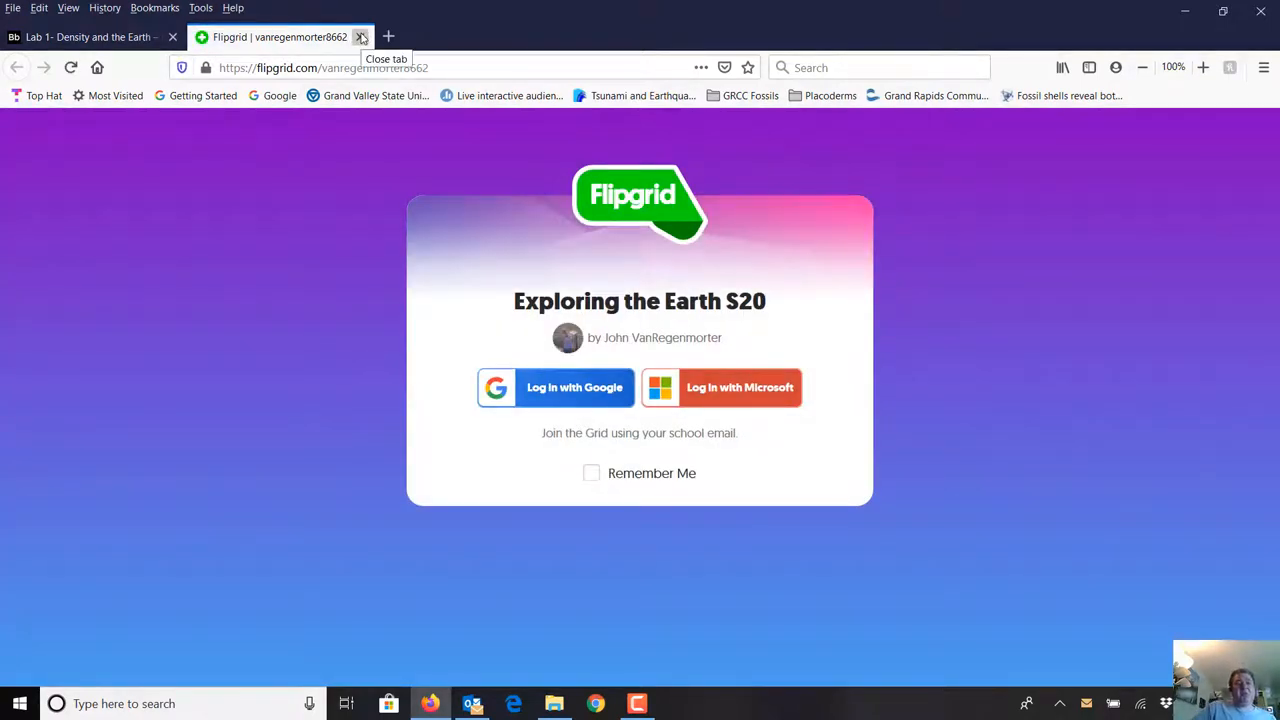
{"action": "left_click", "coordinate": [361, 37]}
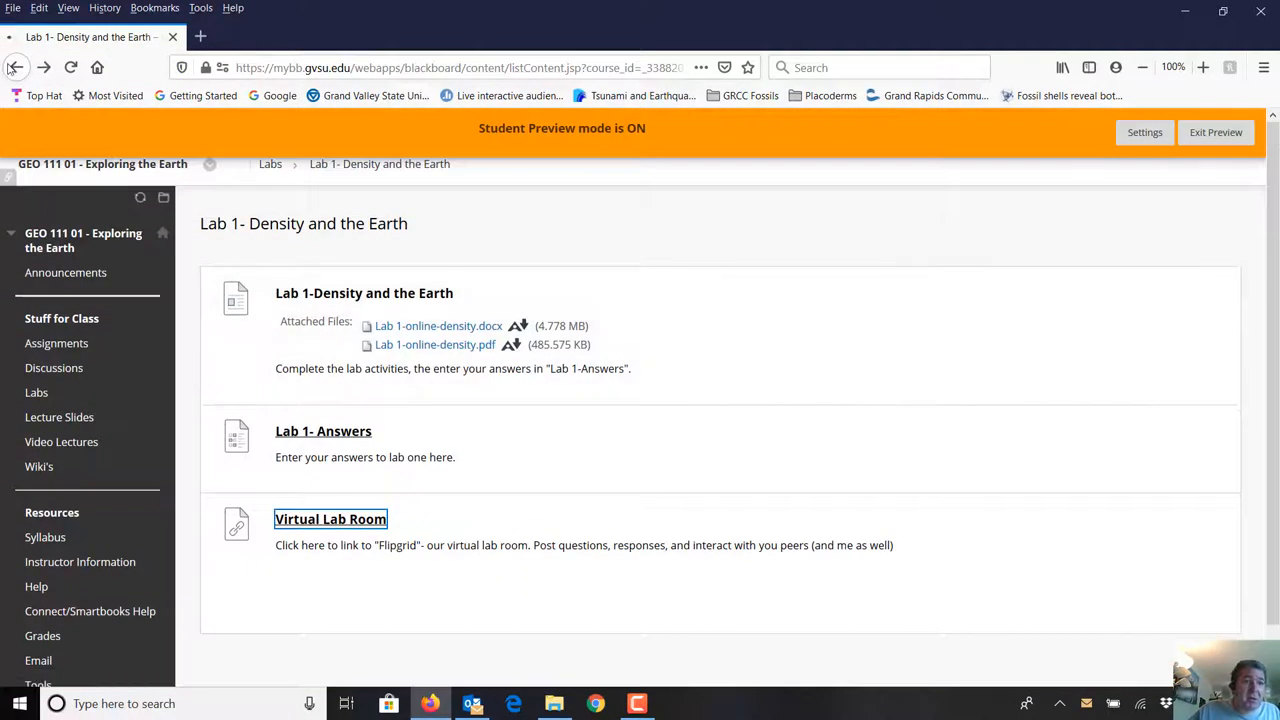
Step: Go back to Chapter 1 and scroll down to the Week 1 Discussion and Chapter 1 Quiz
{"action": "left_click", "coordinate": [16, 67]}
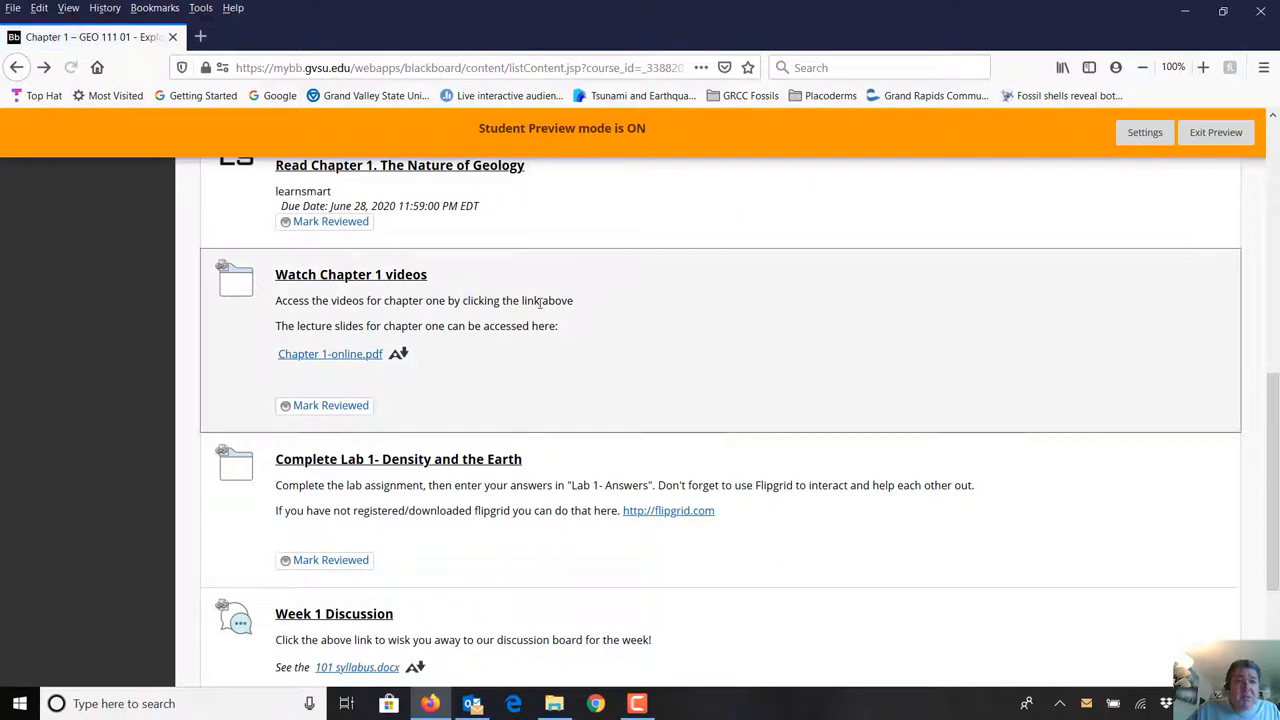
{"action": "scroll", "scroll_direction": "down", "scroll_amount": 3}
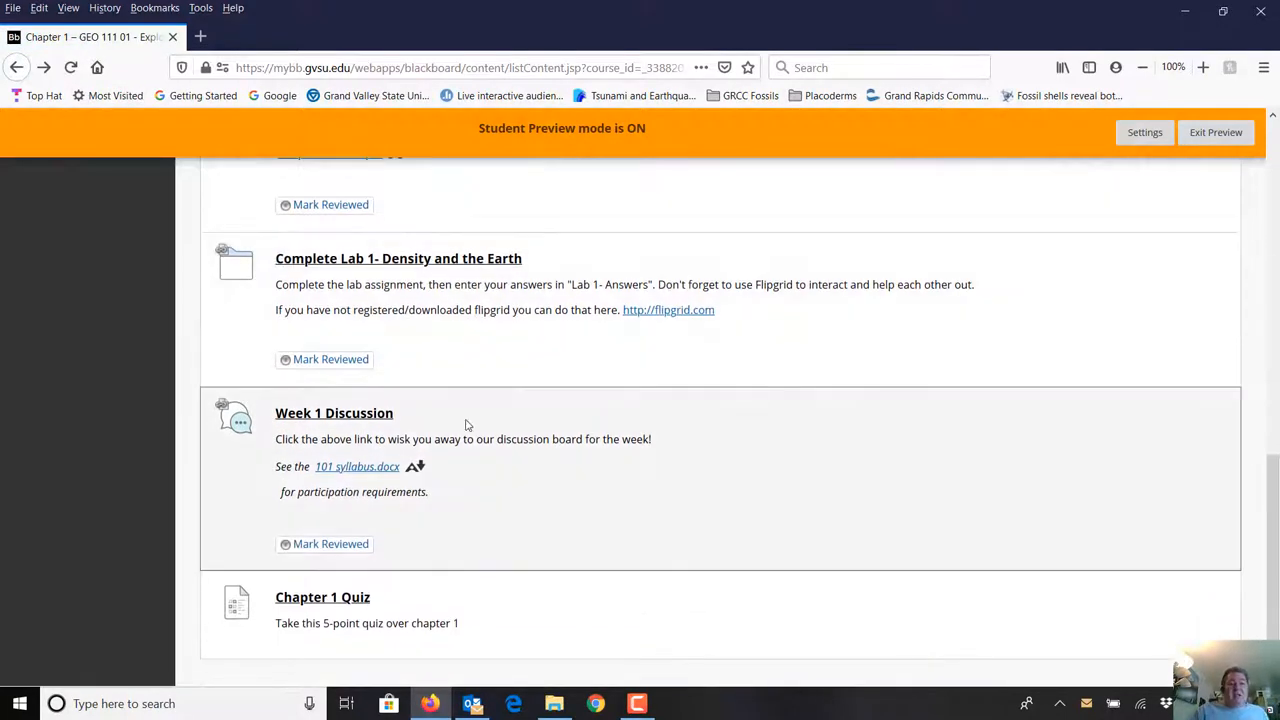
{"action": "mouse_move", "coordinate": [350, 423]}
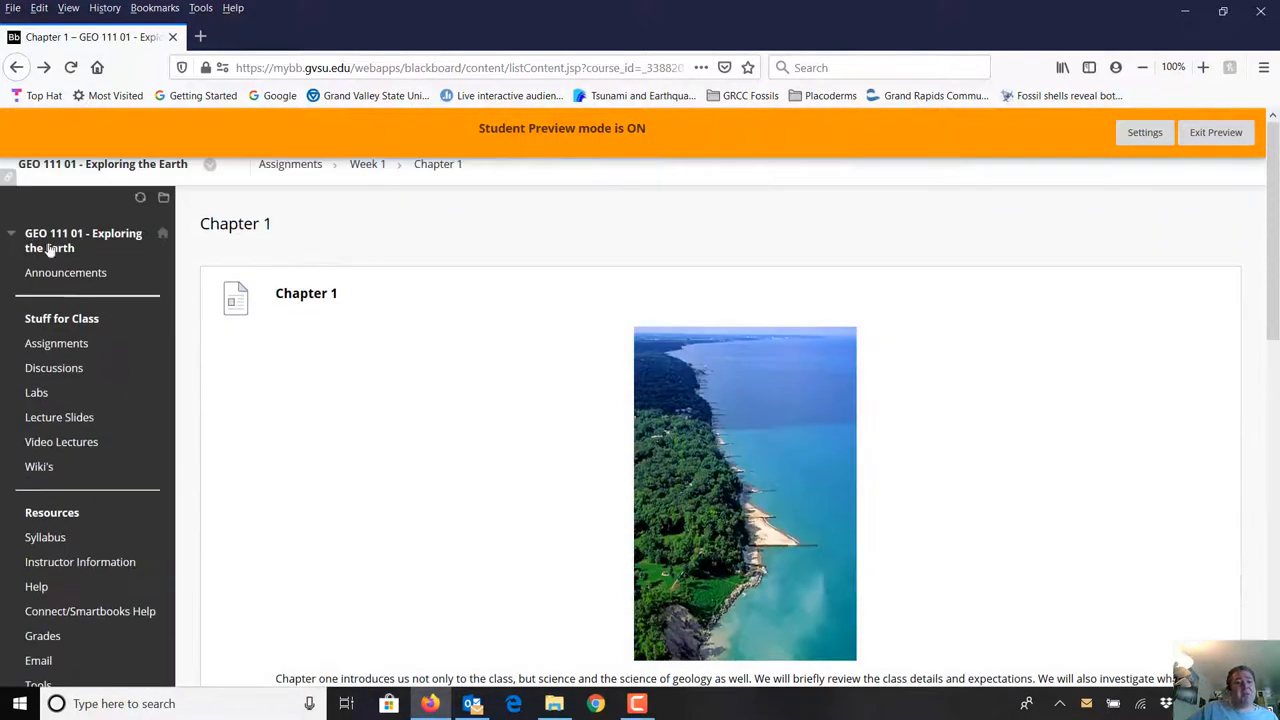
Step: Return to Week 1 and scroll through Chapter 2's reading, videos and Lab 2- Maps
{"action": "left_click", "coordinate": [367, 163]}
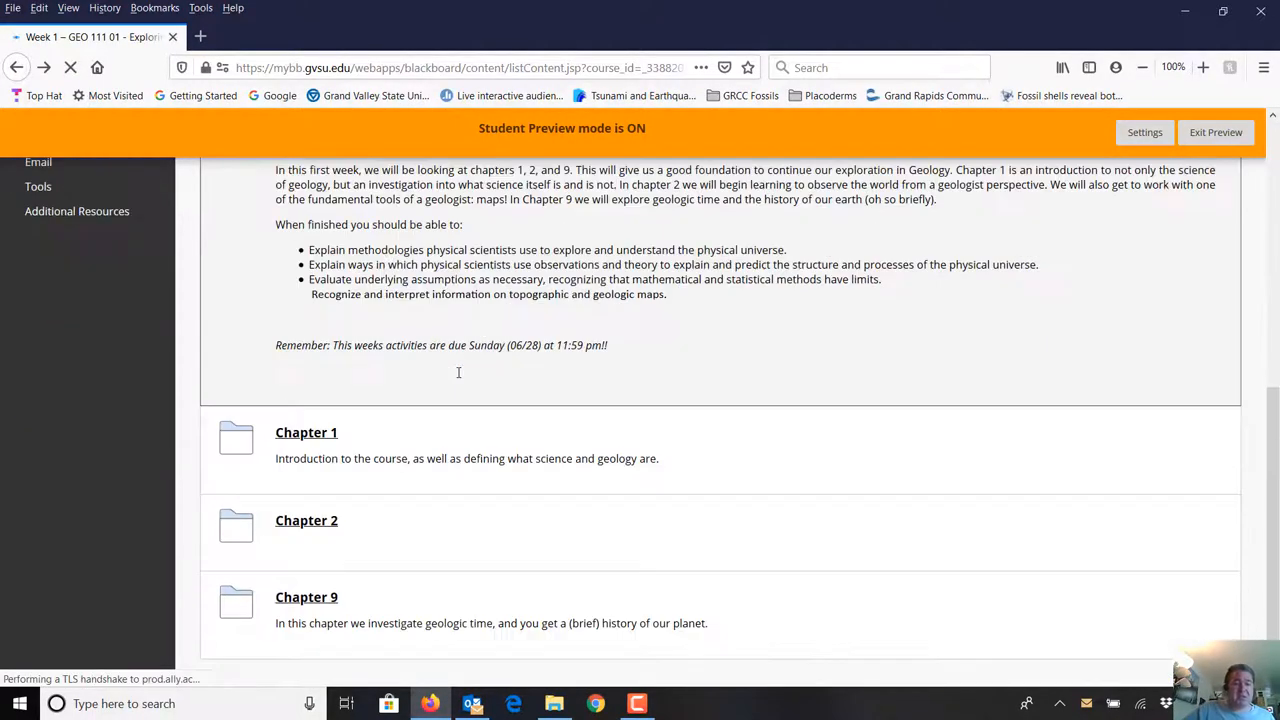
{"action": "left_click", "coordinate": [306, 520]}
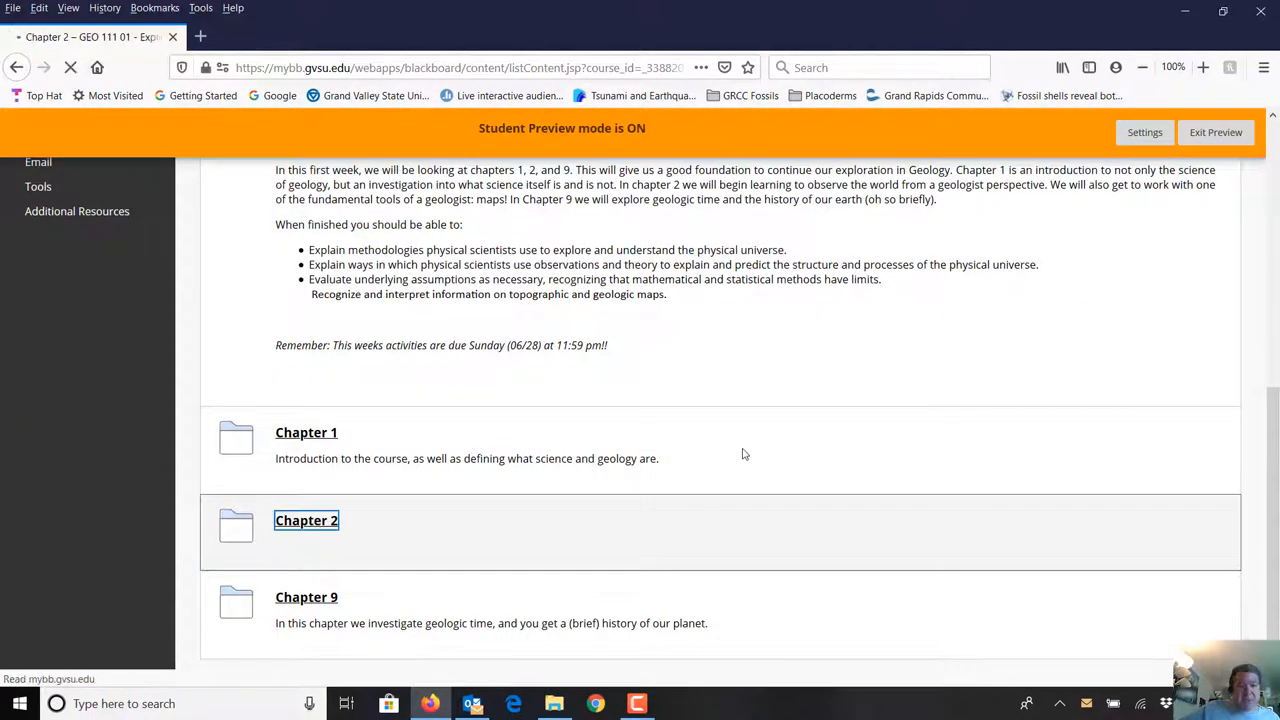
{"action": "left_click", "coordinate": [306, 520]}
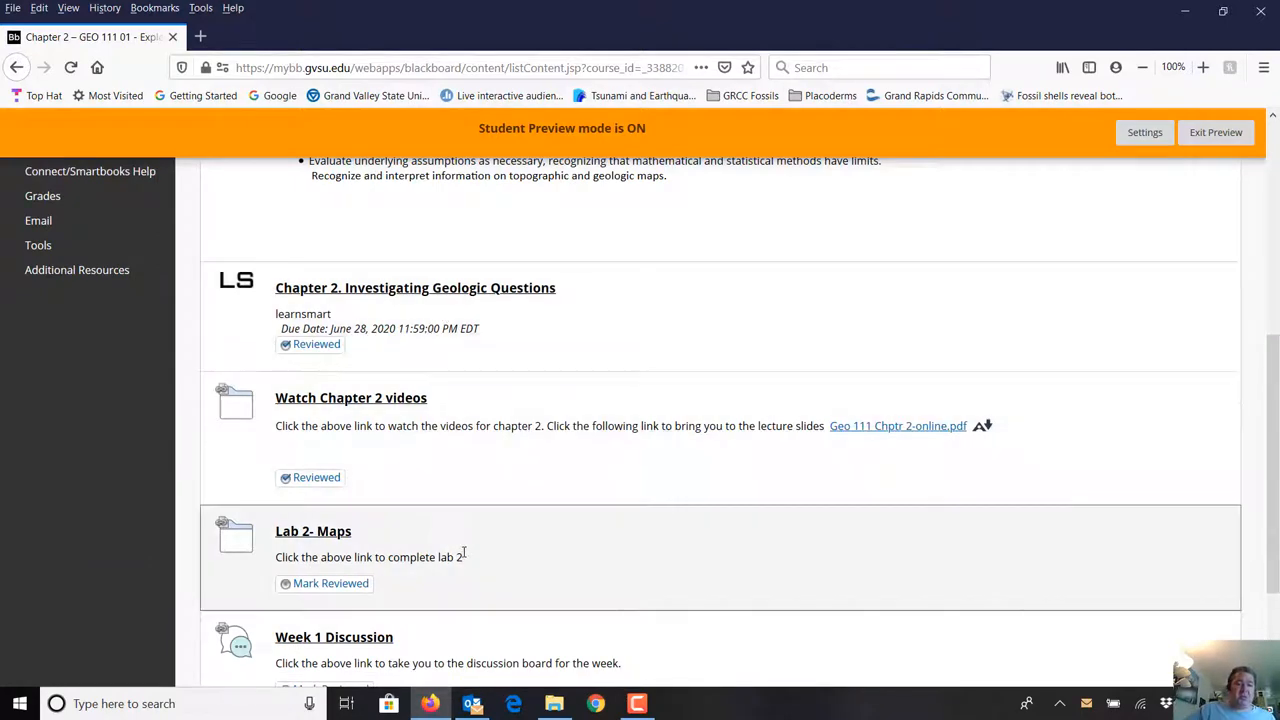
{"action": "scroll", "scroll_direction": "down", "scroll_amount": 3}
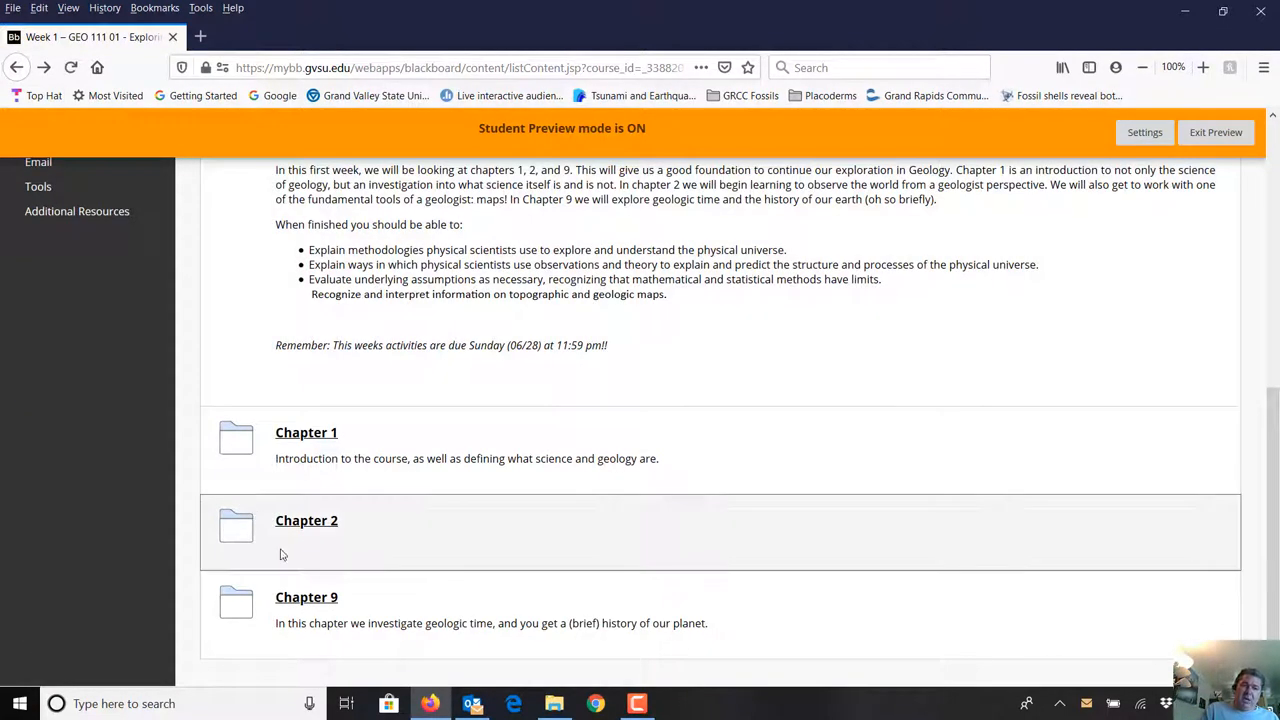
Step: Open Chapter 9 and scroll from Geologic Time down to the Chapter 9 Quiz
{"action": "left_click", "coordinate": [306, 596]}
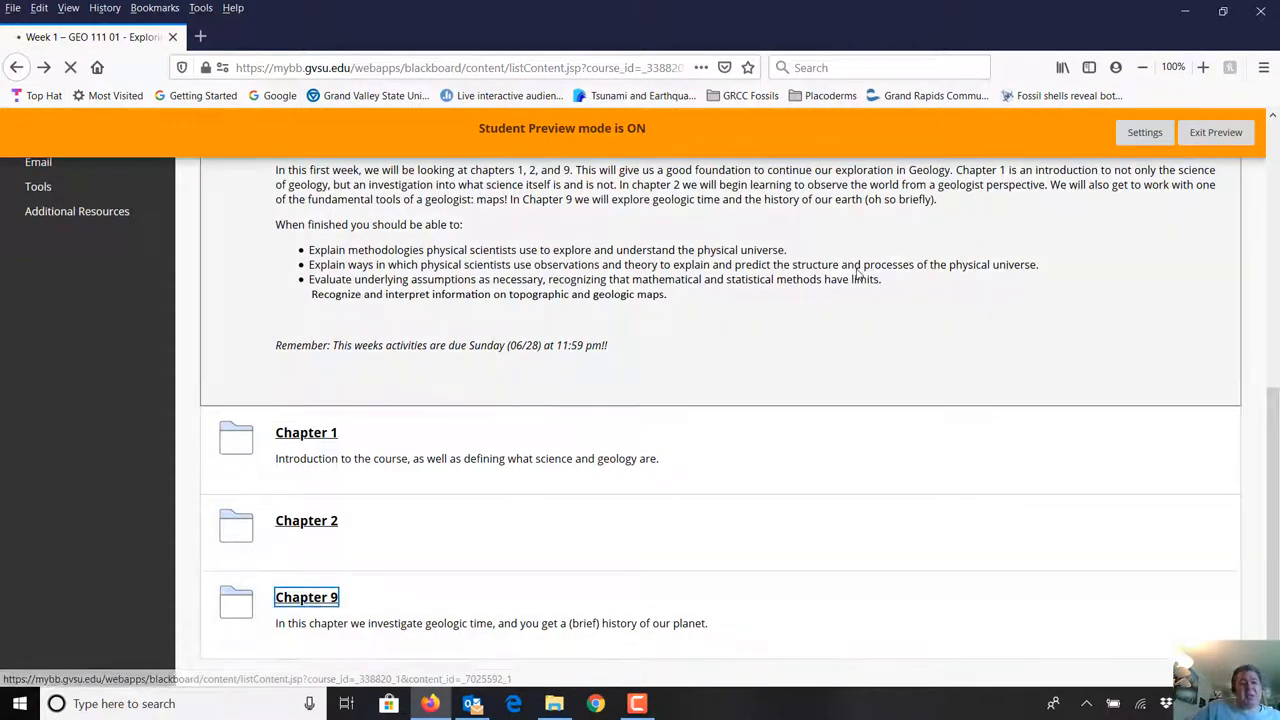
{"action": "left_click", "coordinate": [306, 597]}
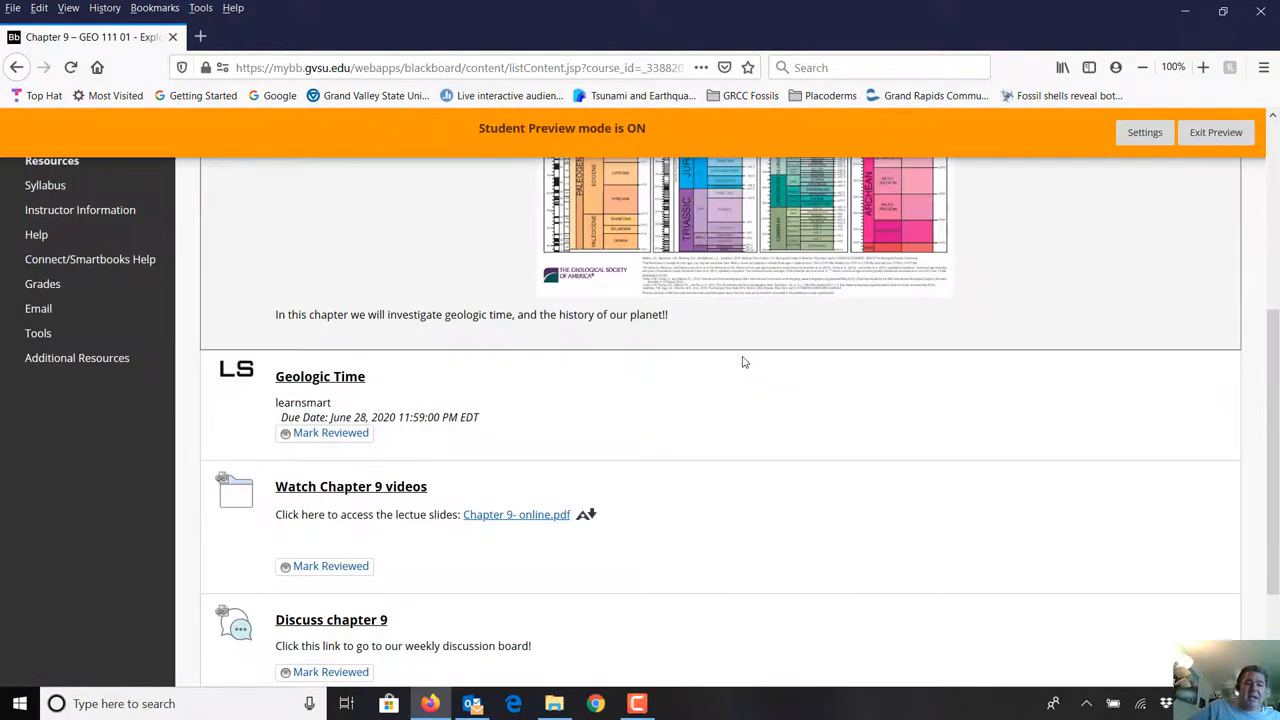
{"action": "scroll", "scroll_direction": "down", "scroll_amount": 3}
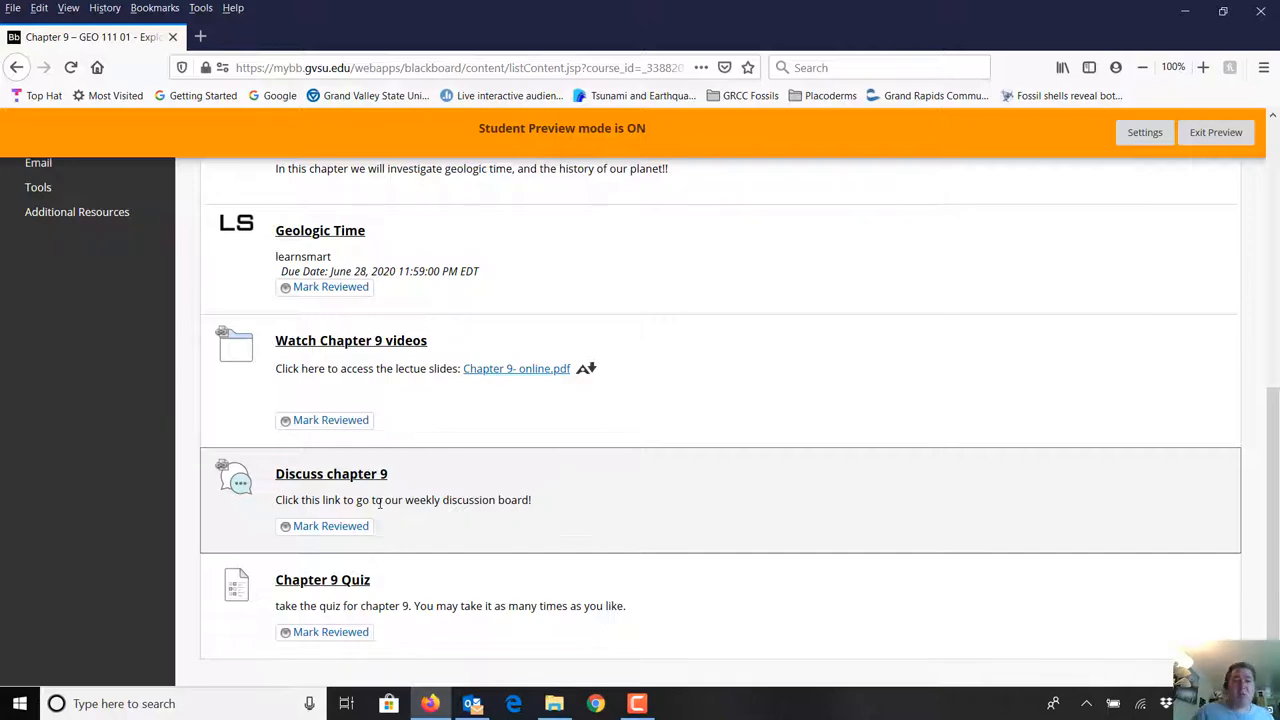
{"action": "mouse_move", "coordinate": [643, 536]}
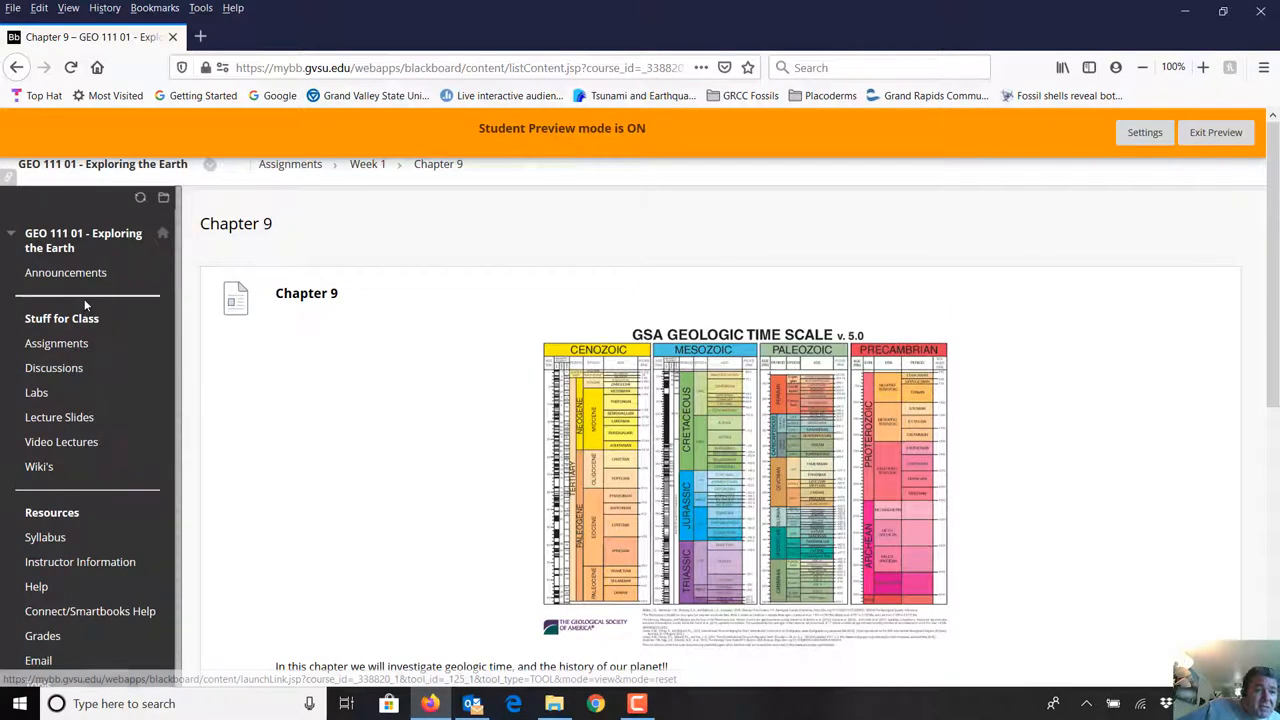
{"action": "mouse_move", "coordinate": [58, 343]}
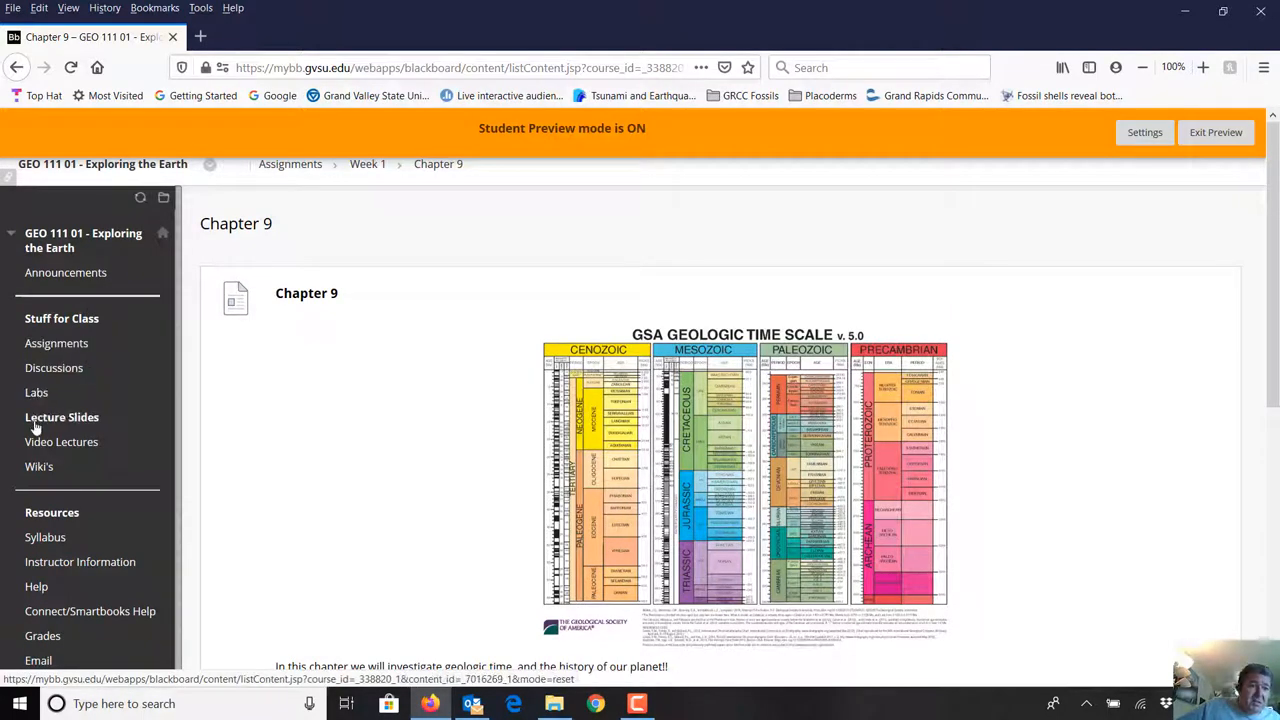
{"action": "mouse_move", "coordinate": [62, 417]}
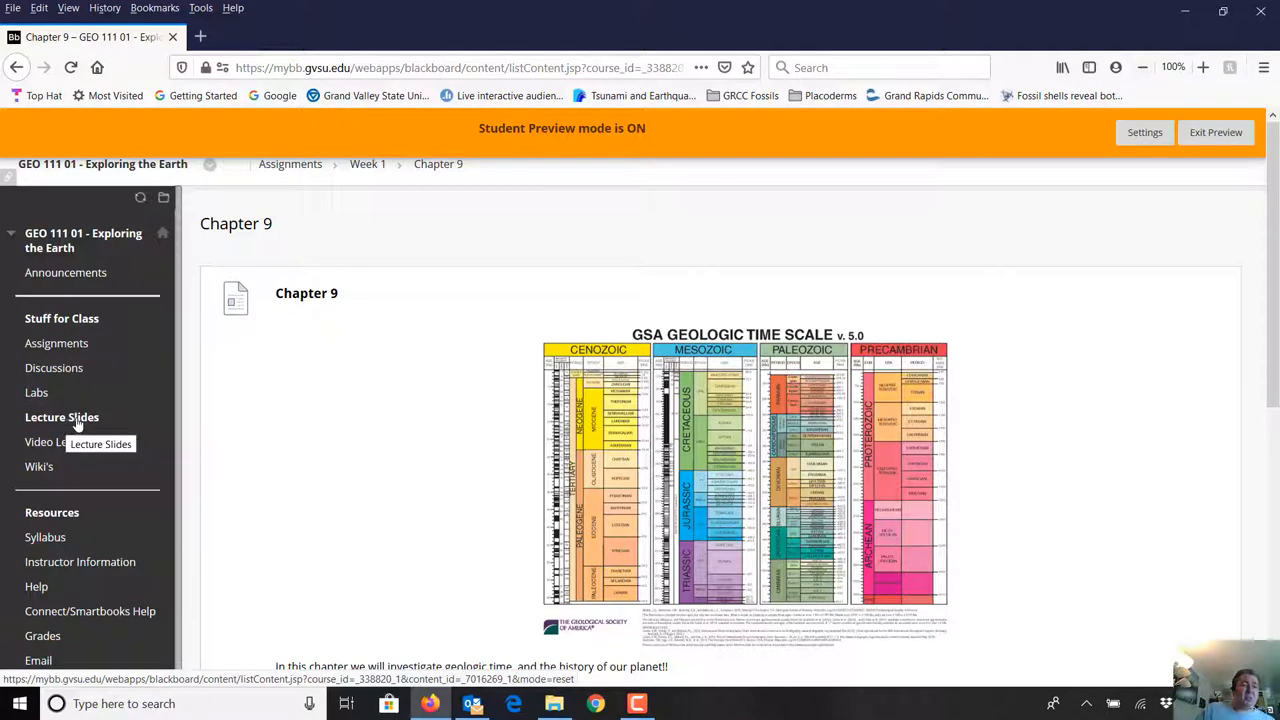
{"action": "scroll", "scroll_direction": "down", "scroll_amount": 3}
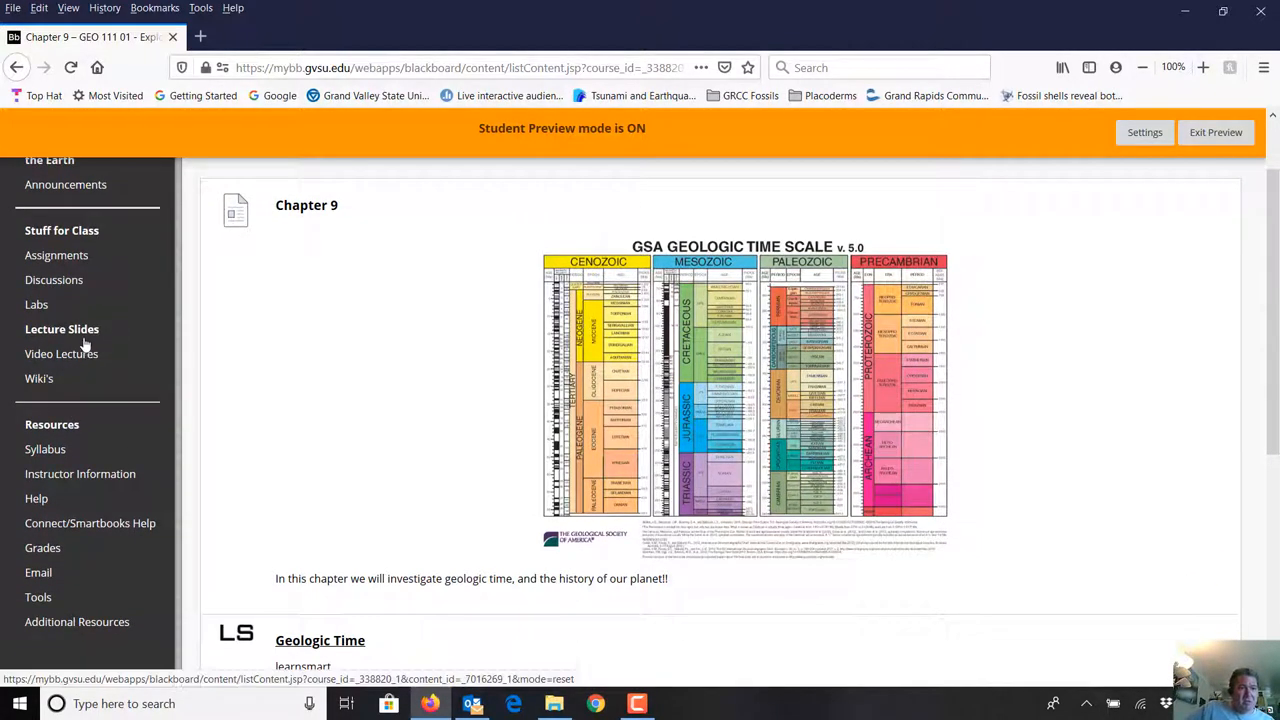
{"action": "mouse_move", "coordinate": [88, 335]}
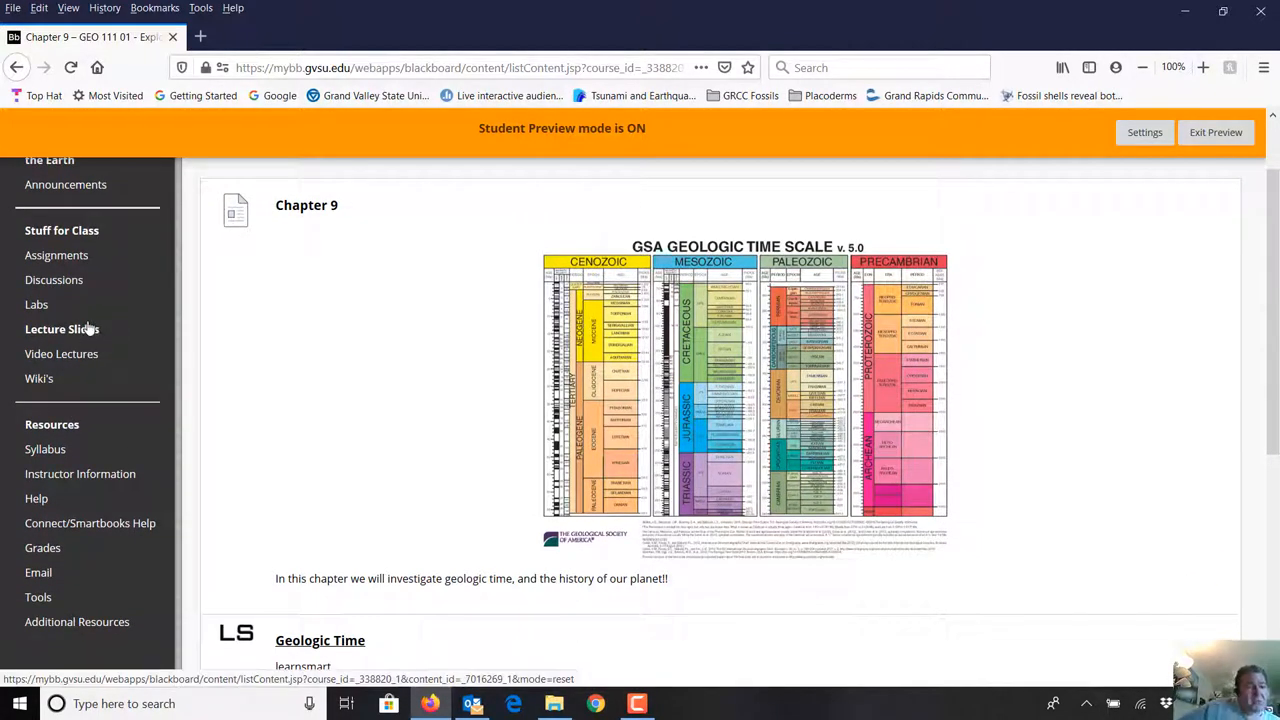
{"action": "mouse_move", "coordinate": [85, 473]}
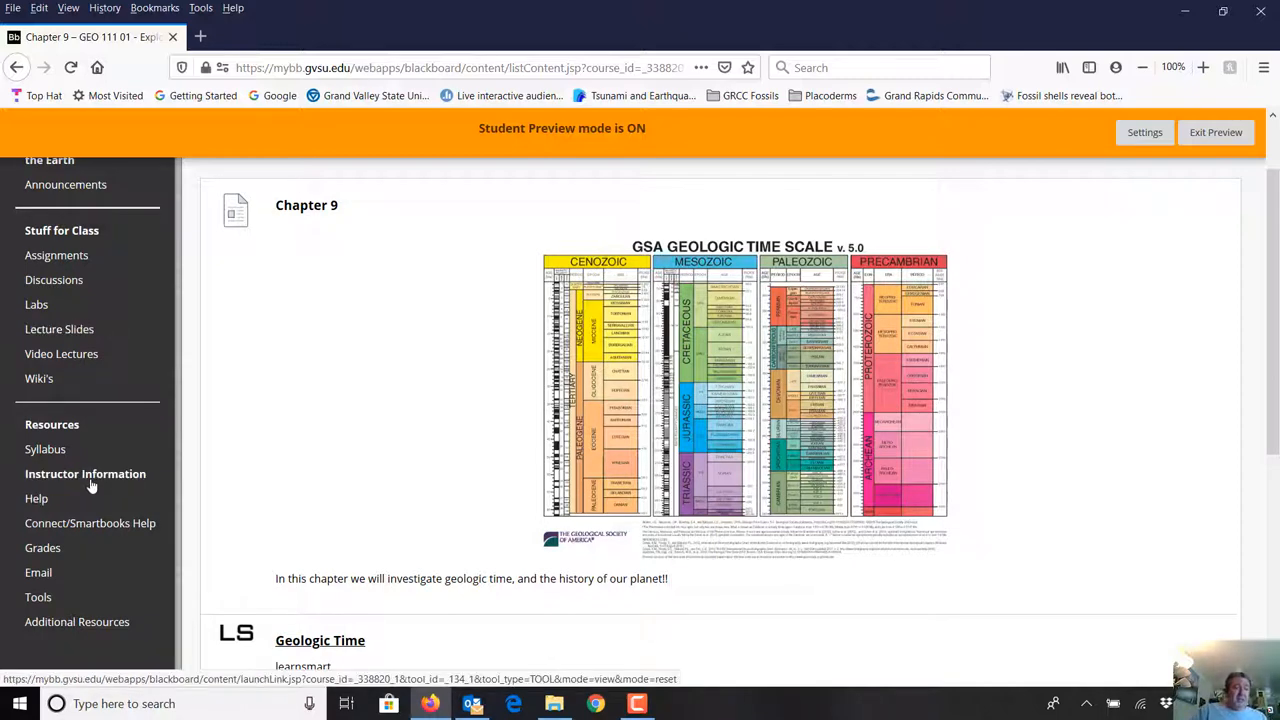
{"action": "mouse_move", "coordinate": [37, 498]}
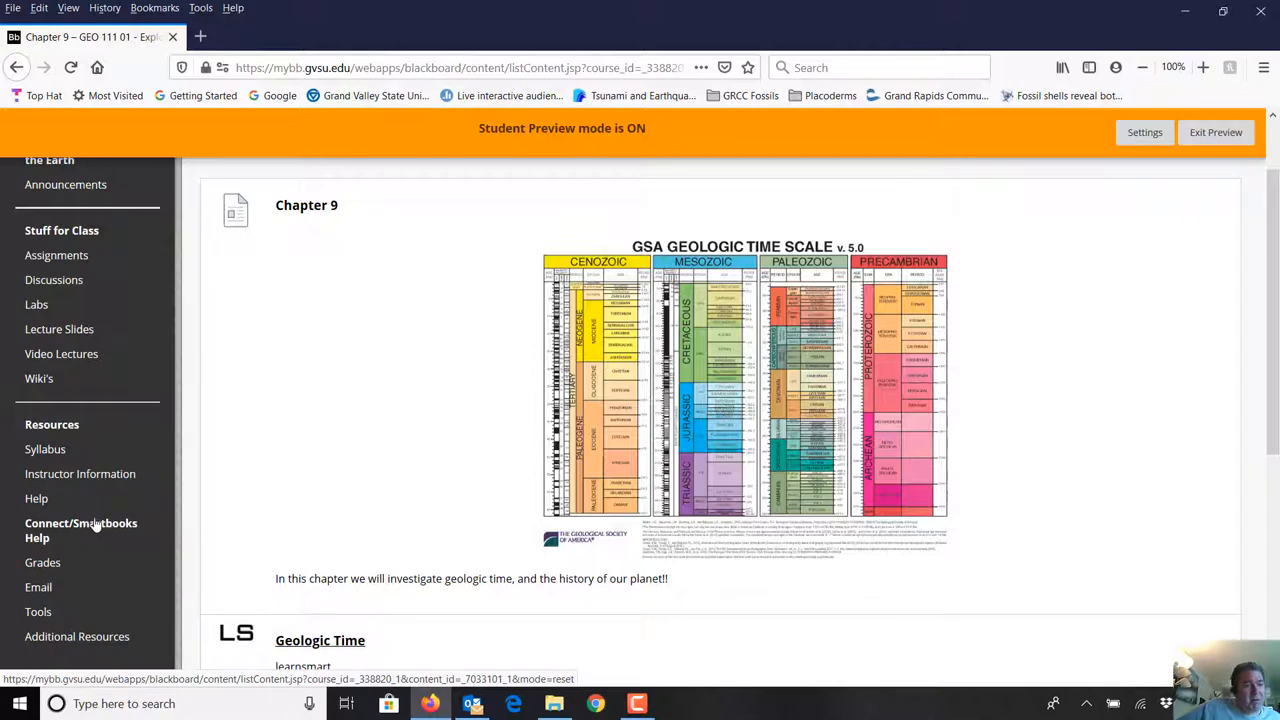
{"action": "scroll", "scroll_direction": "up", "scroll_amount": 3}
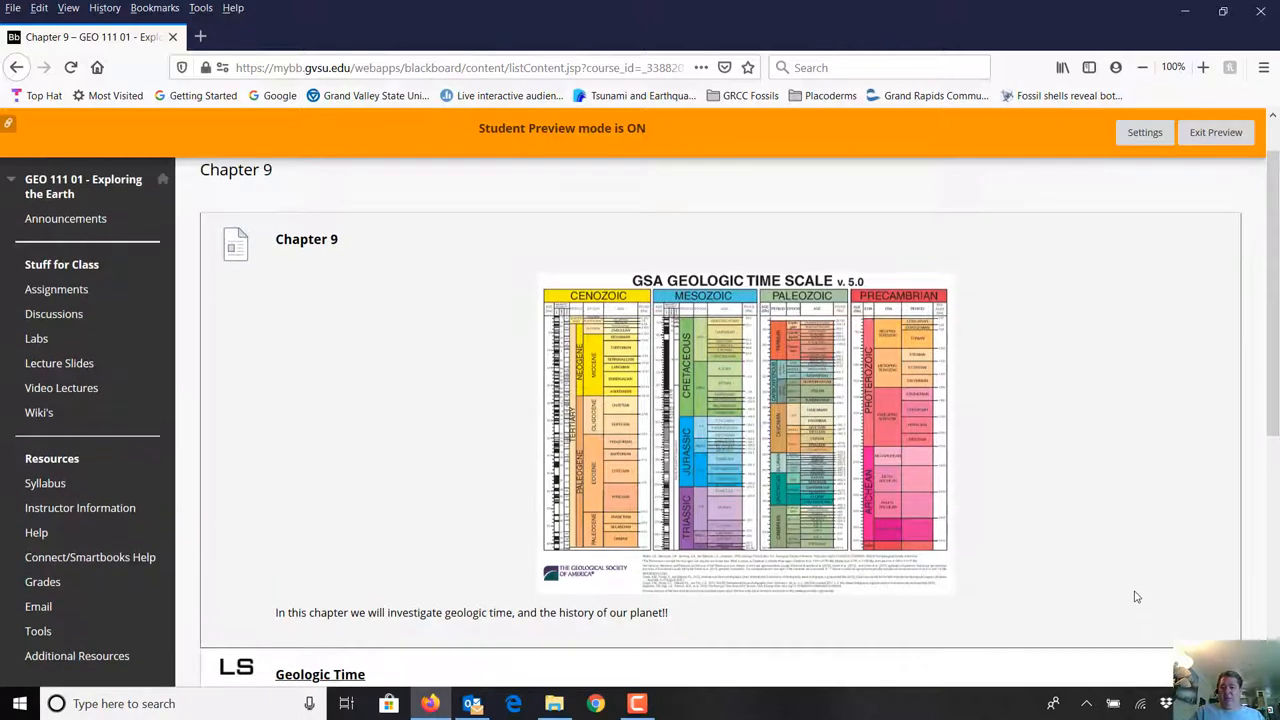